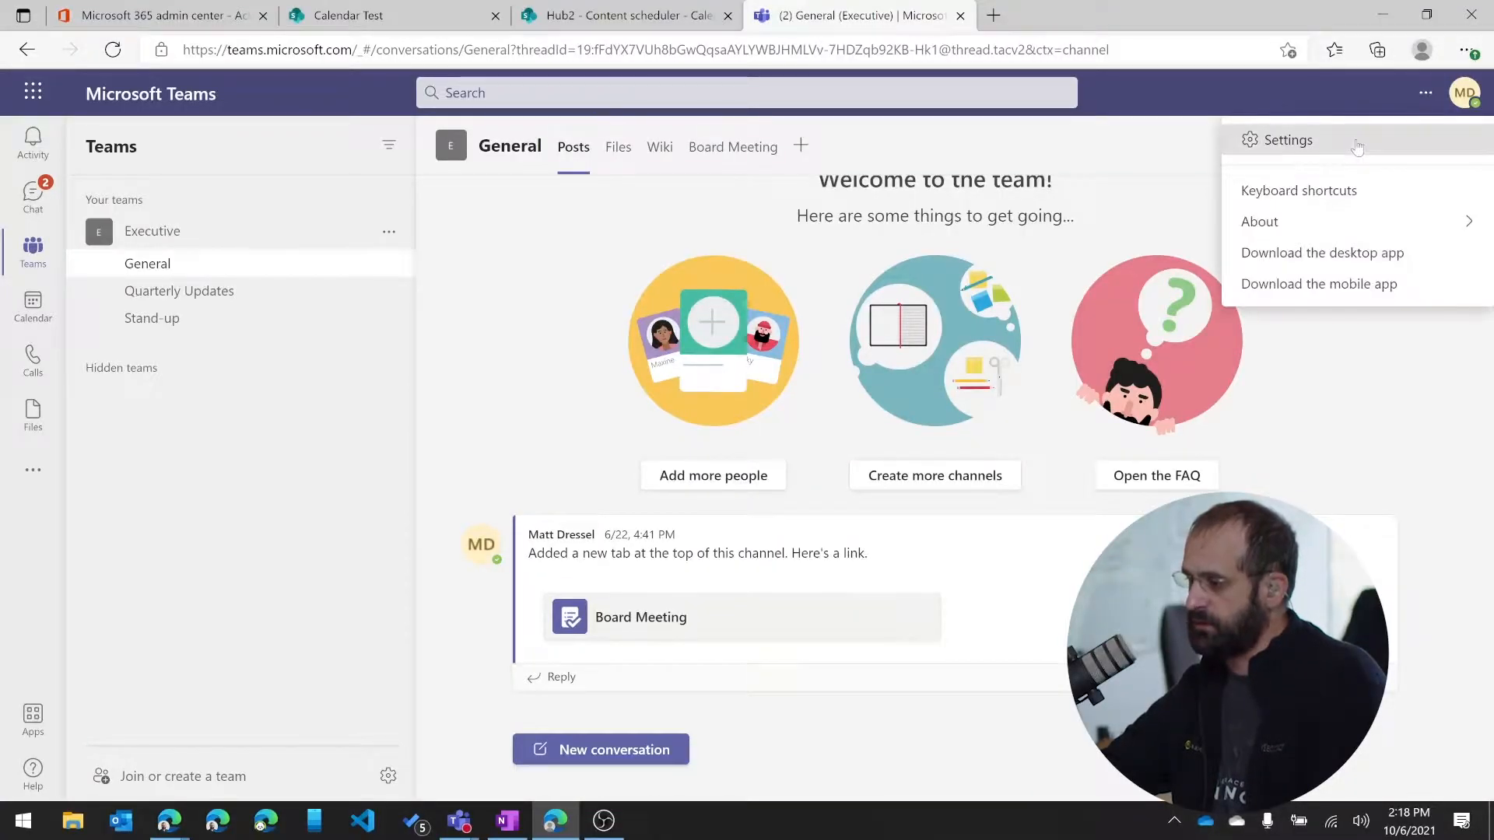
Open Teams Settings on the Notifications page, where missed activity emails are hourly
{"action": "left_click", "coordinate": [1287, 140]}
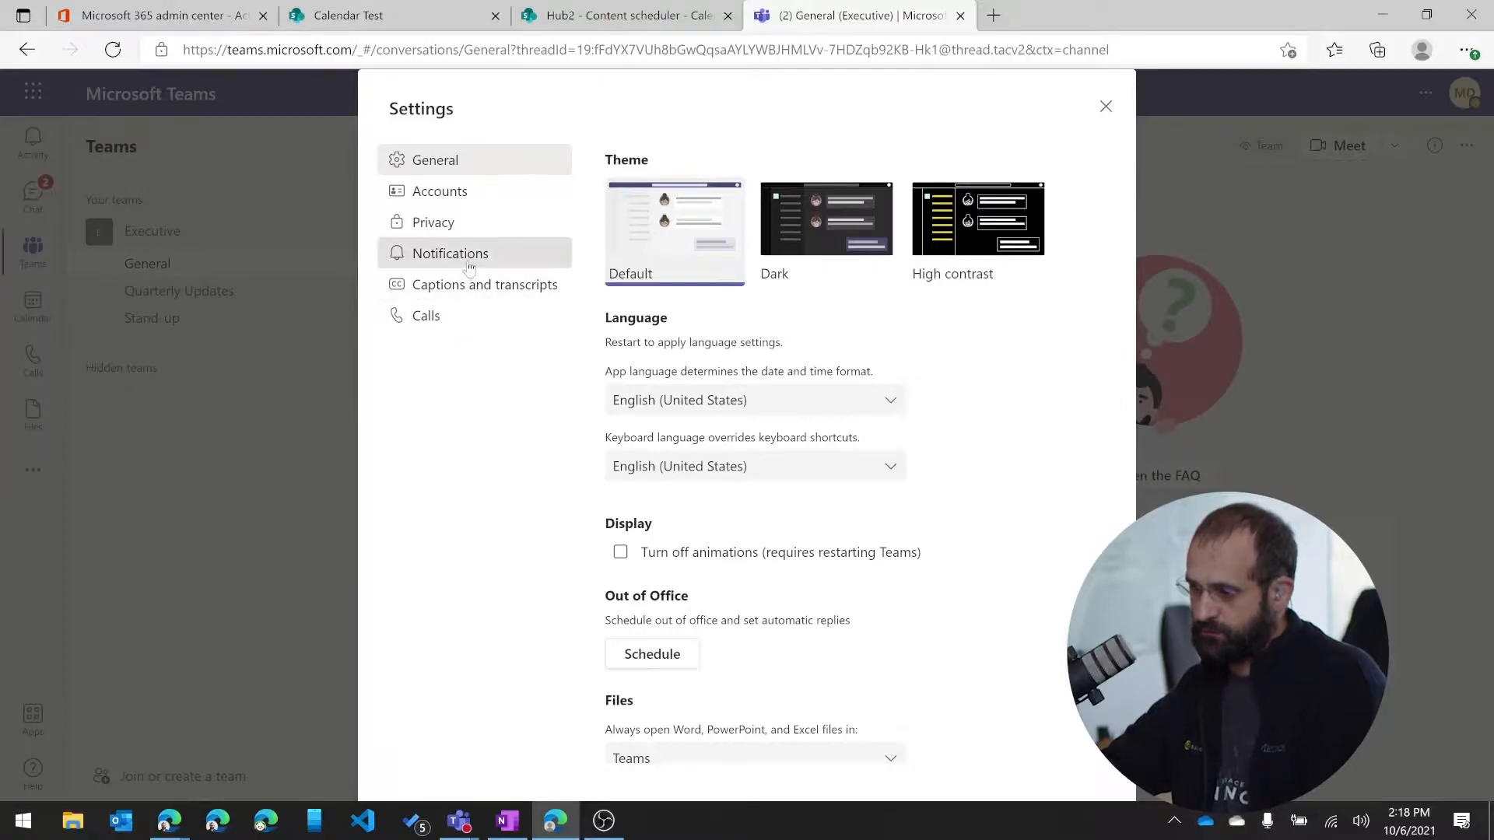
{"action": "left_click", "coordinate": [450, 253]}
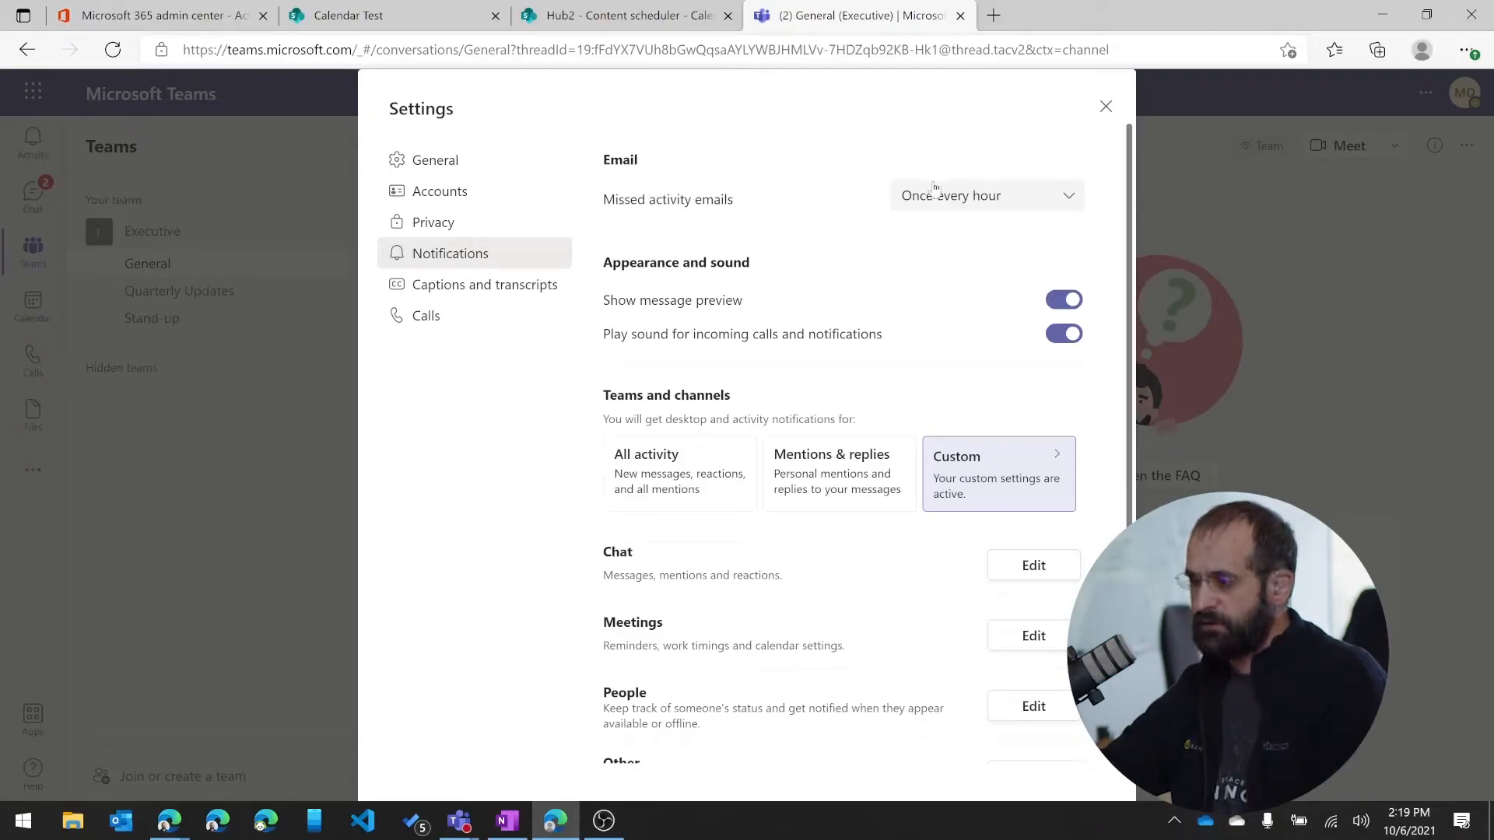
{"action": "left_click", "coordinate": [985, 195]}
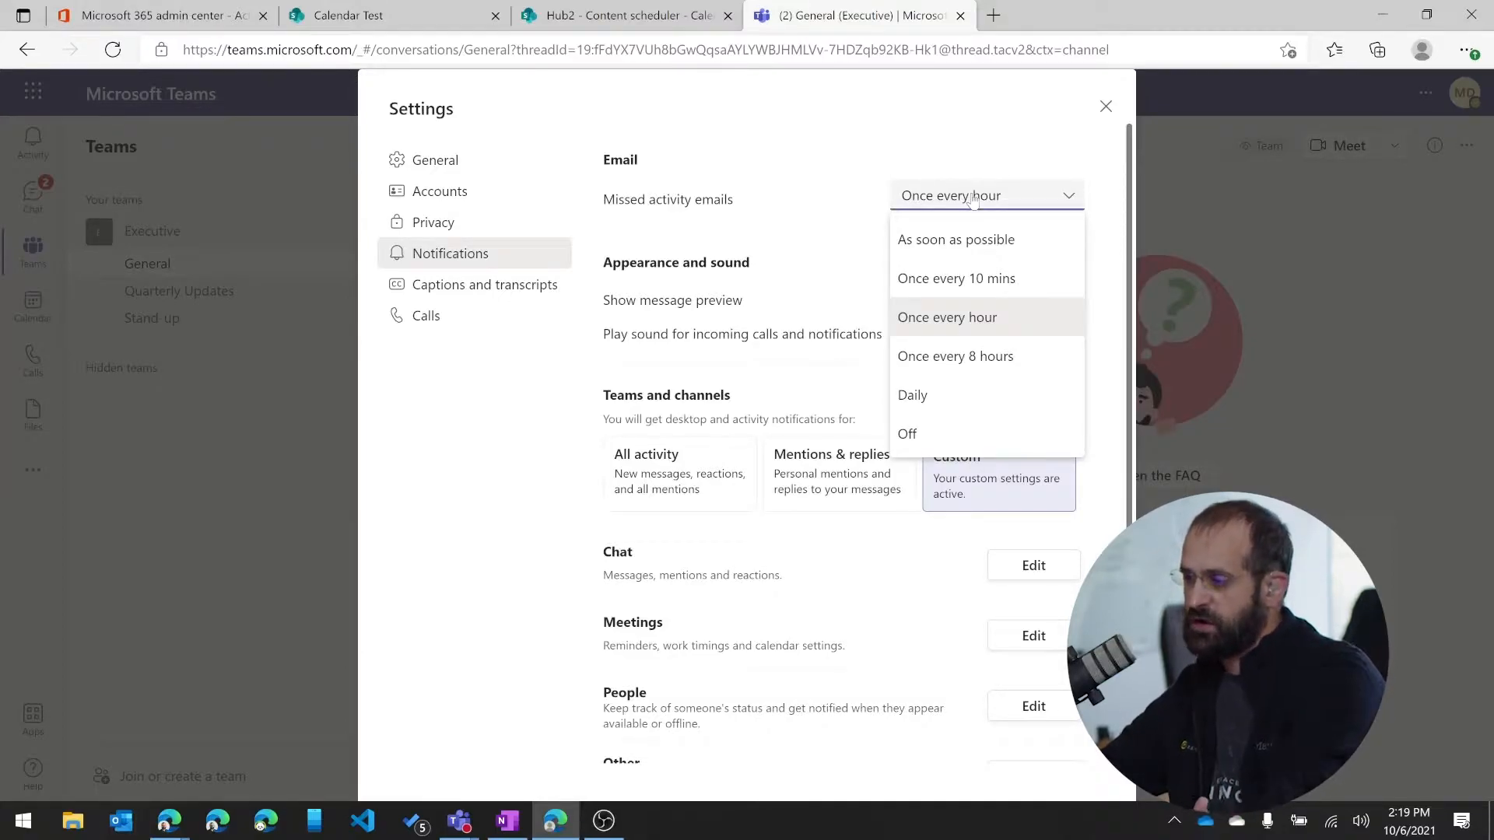
{"action": "mouse_move", "coordinate": [972, 224]}
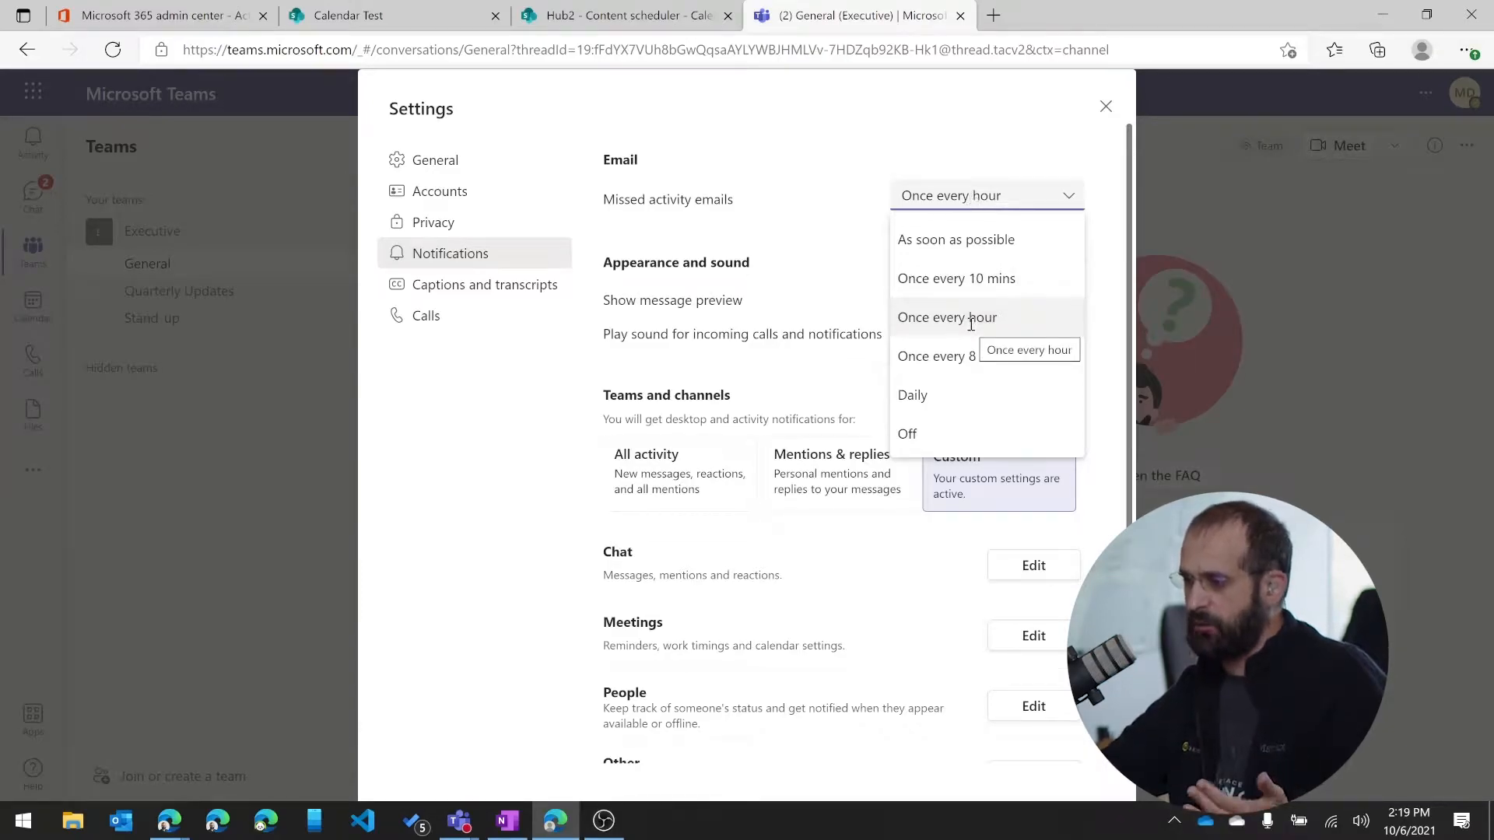
{"action": "left_click", "coordinate": [947, 318]}
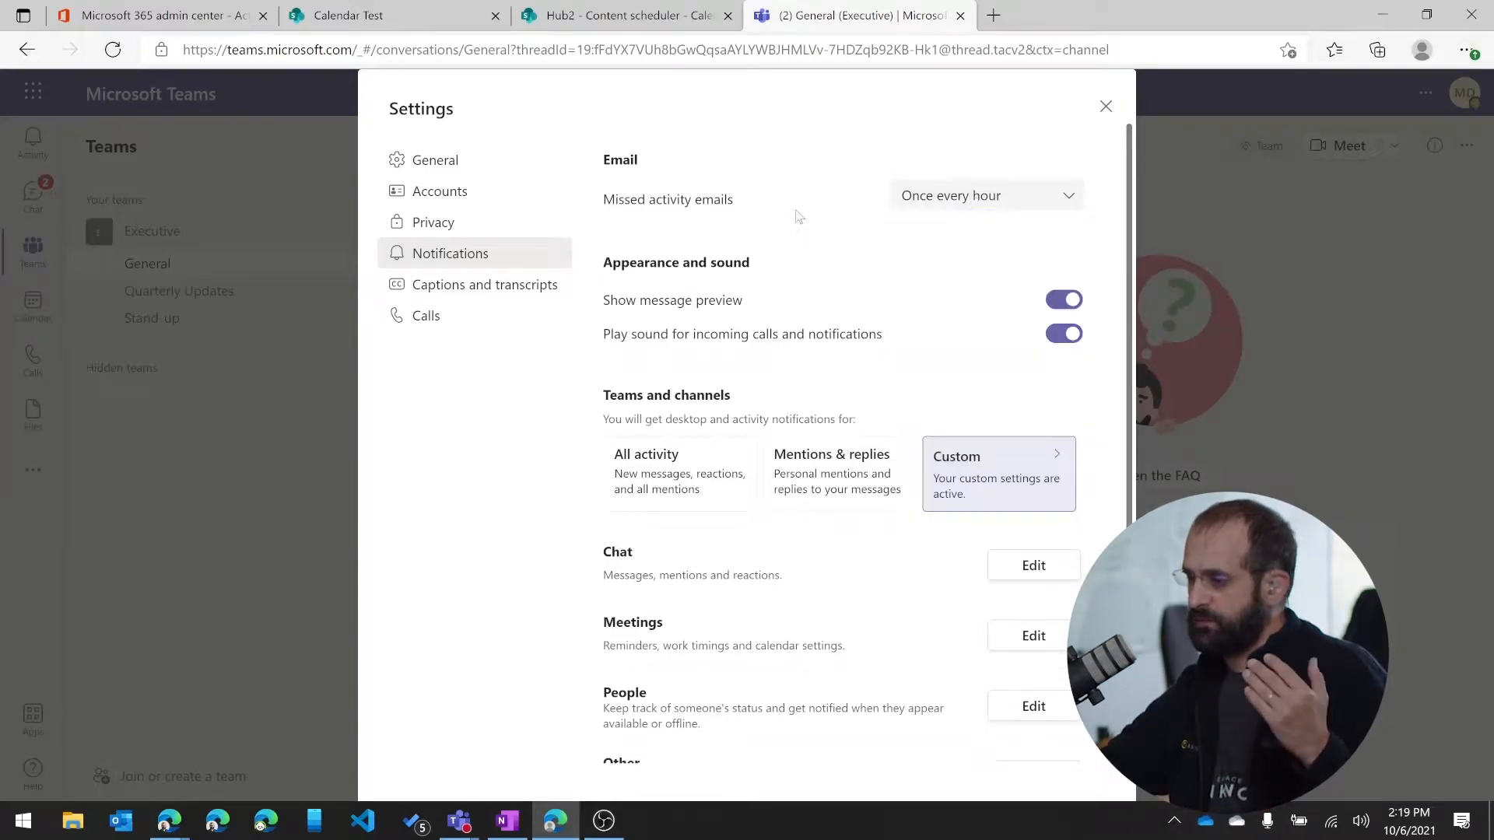
{"action": "mouse_move", "coordinate": [684, 319]}
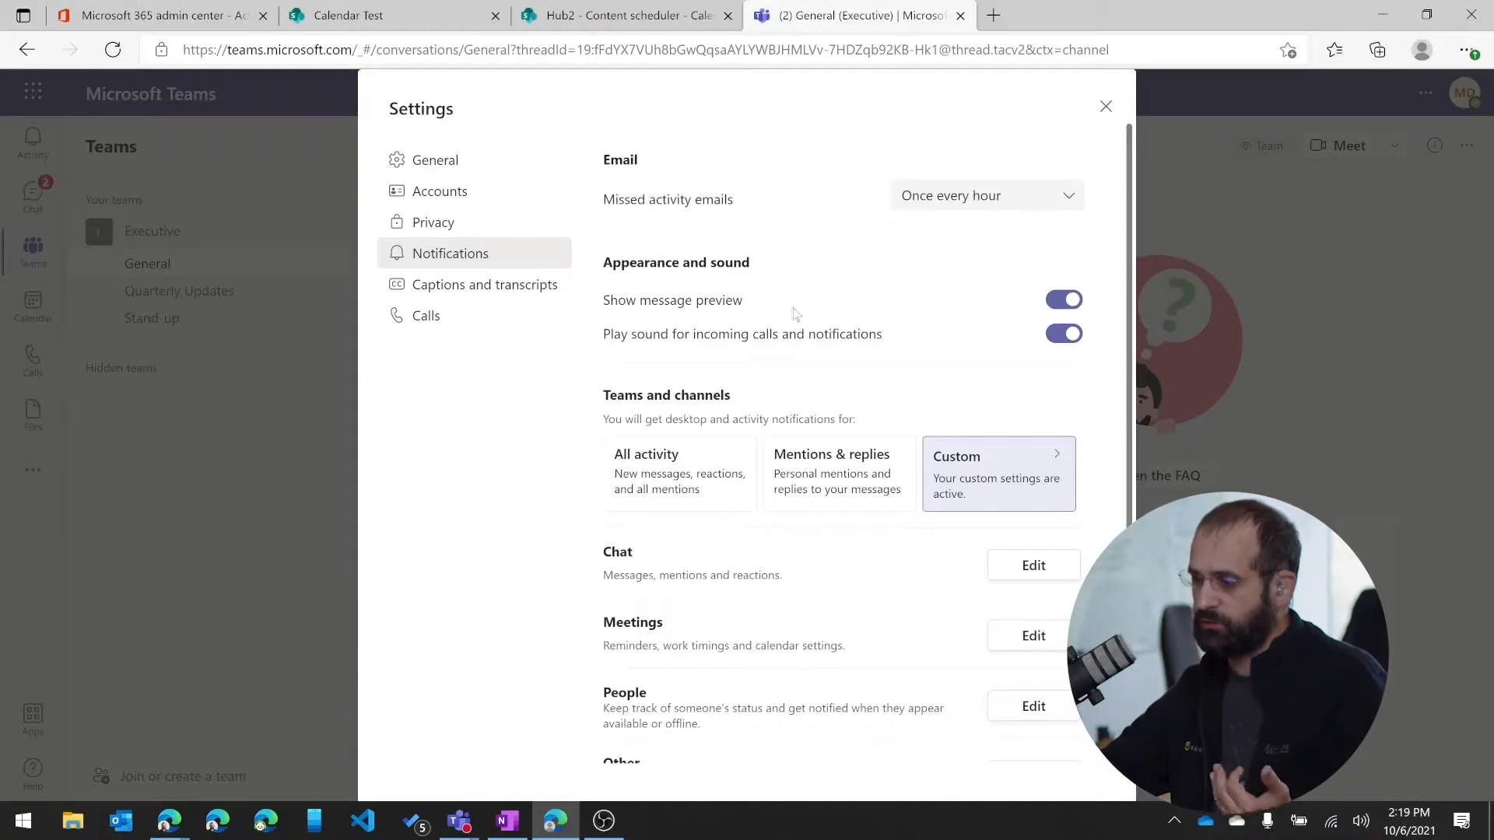
{"action": "mouse_move", "coordinate": [779, 345]}
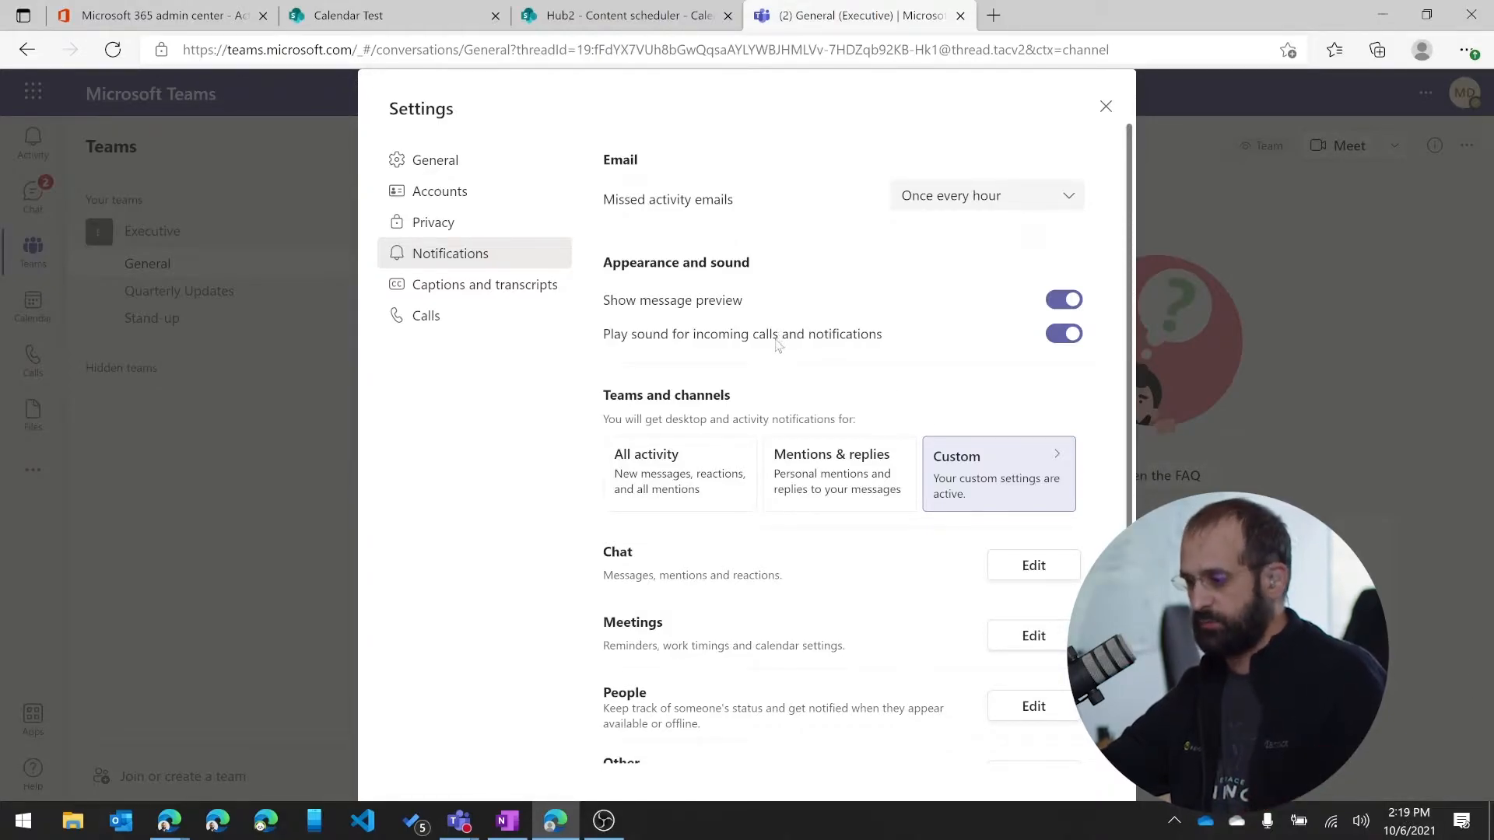
{"action": "mouse_move", "coordinate": [990, 343]}
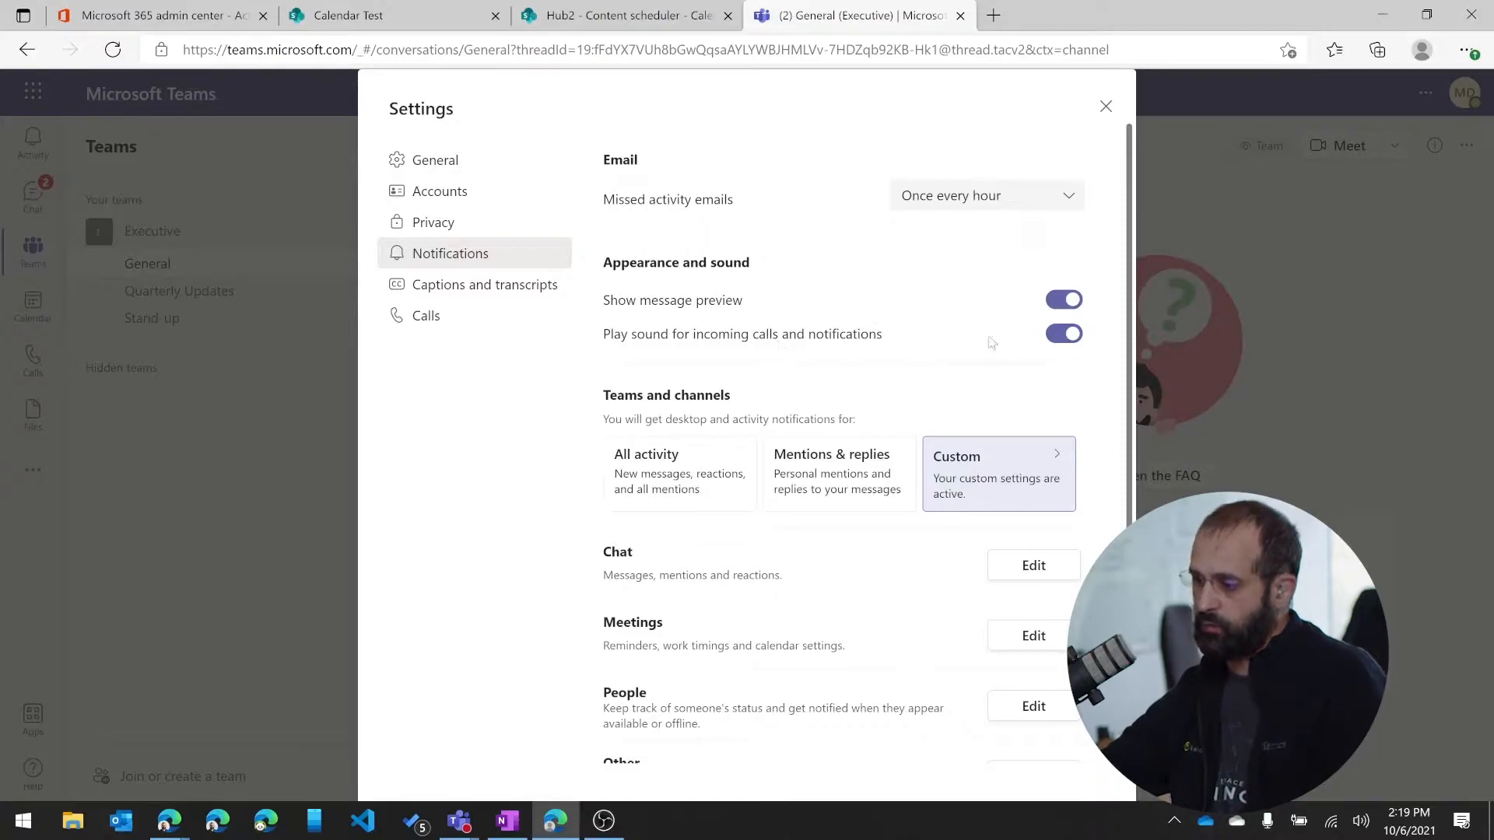
Cycle Teams and channels notifications through Mentions & replies and All activity, ending on Custom
{"action": "scroll", "scroll_direction": "down", "scroll_amount": 3}
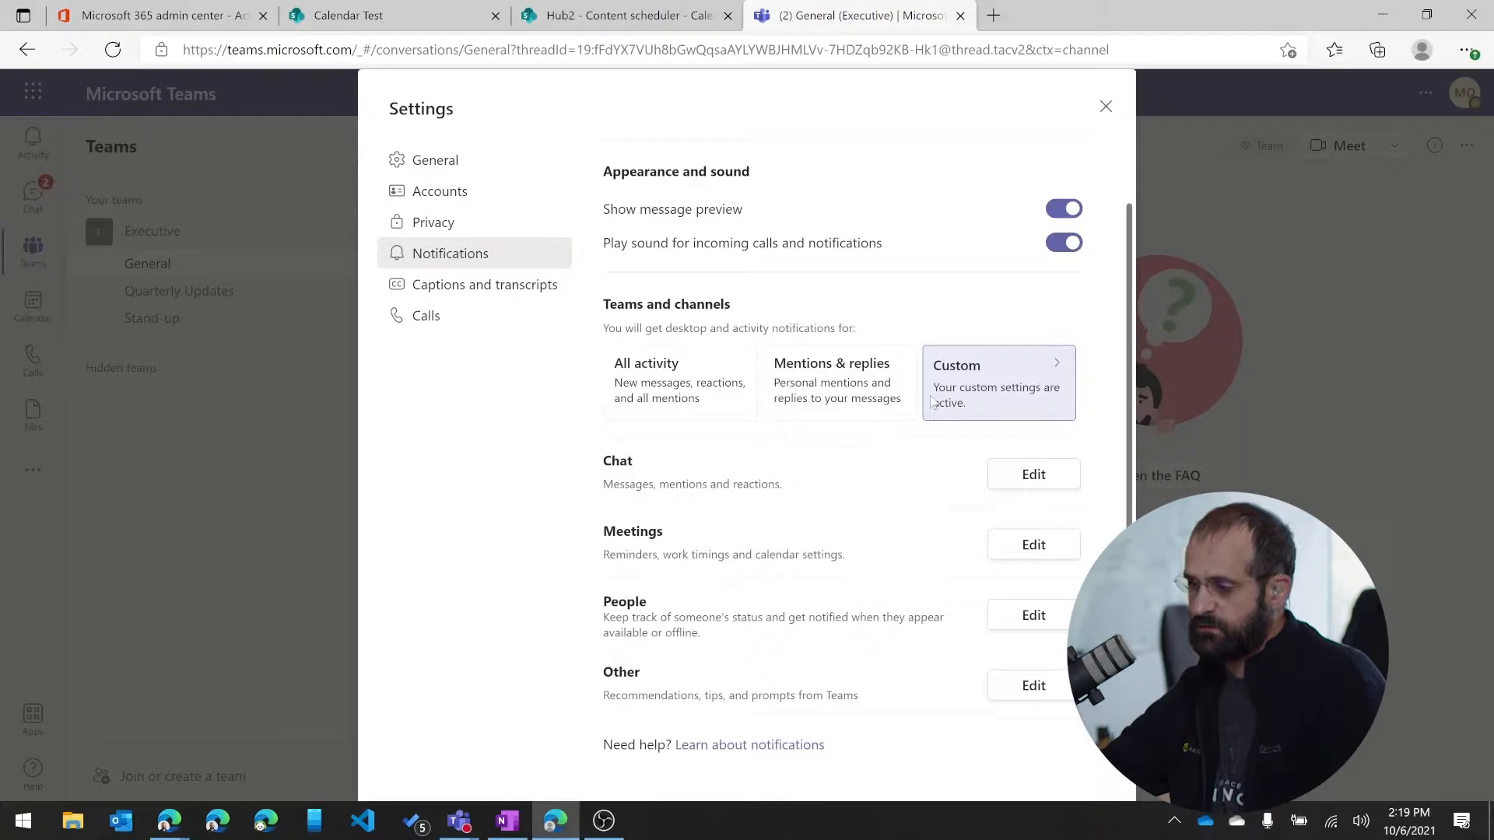
{"action": "mouse_move", "coordinate": [886, 407]}
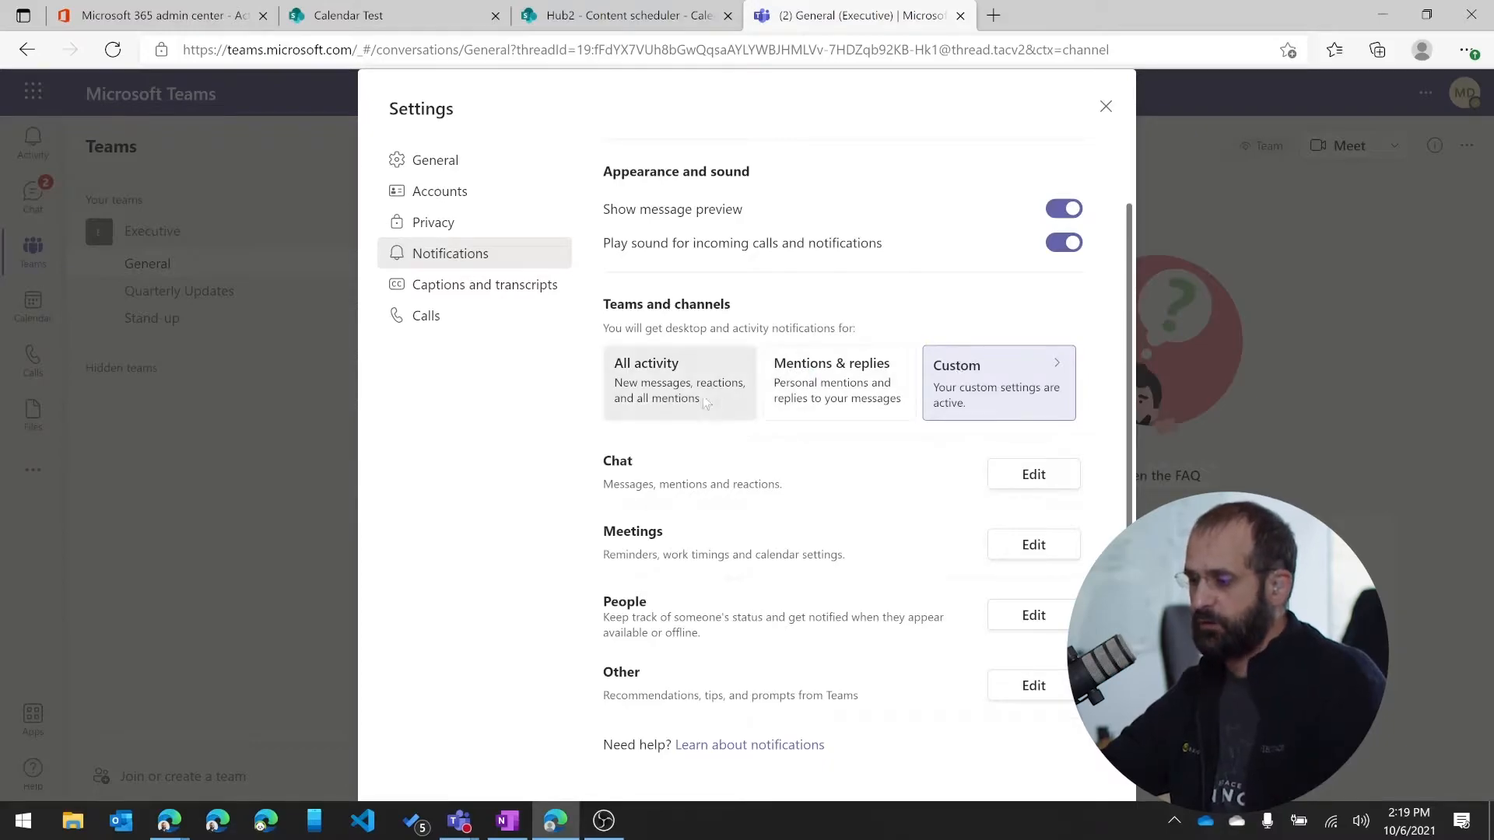
{"action": "mouse_move", "coordinate": [824, 399]}
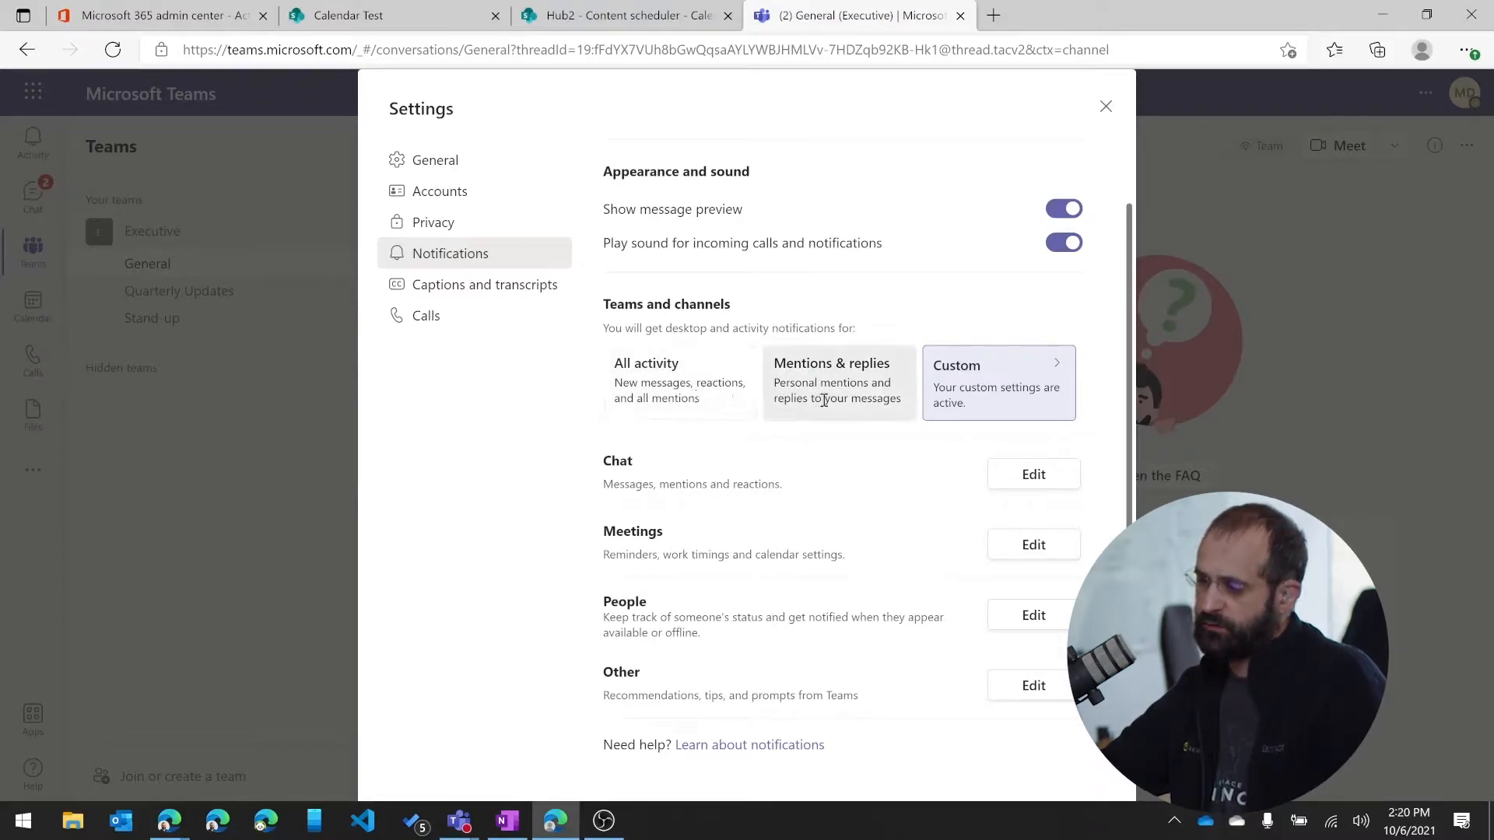
{"action": "left_click", "coordinate": [838, 381]}
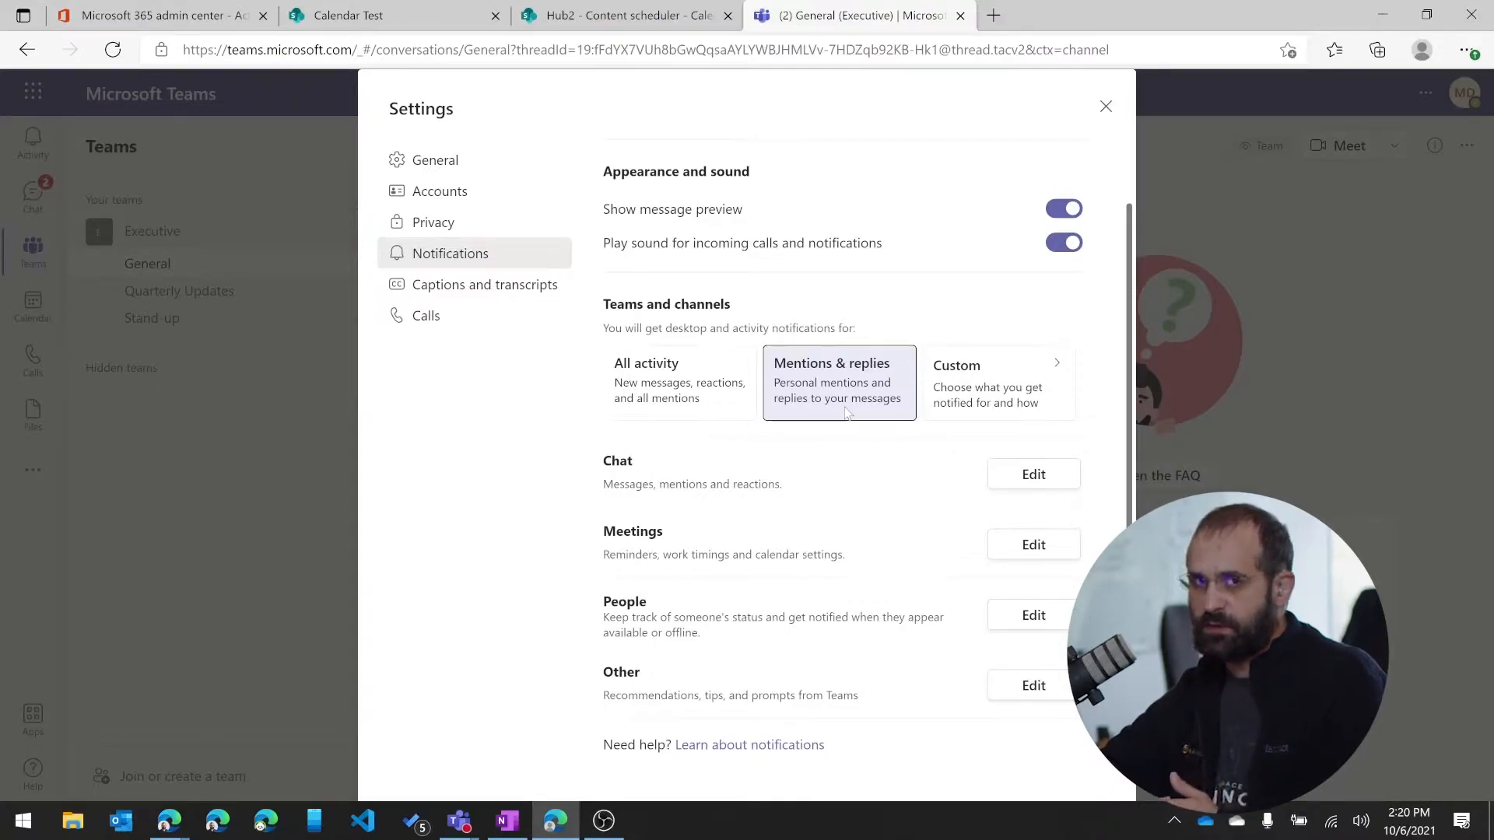
{"action": "left_click", "coordinate": [679, 382]}
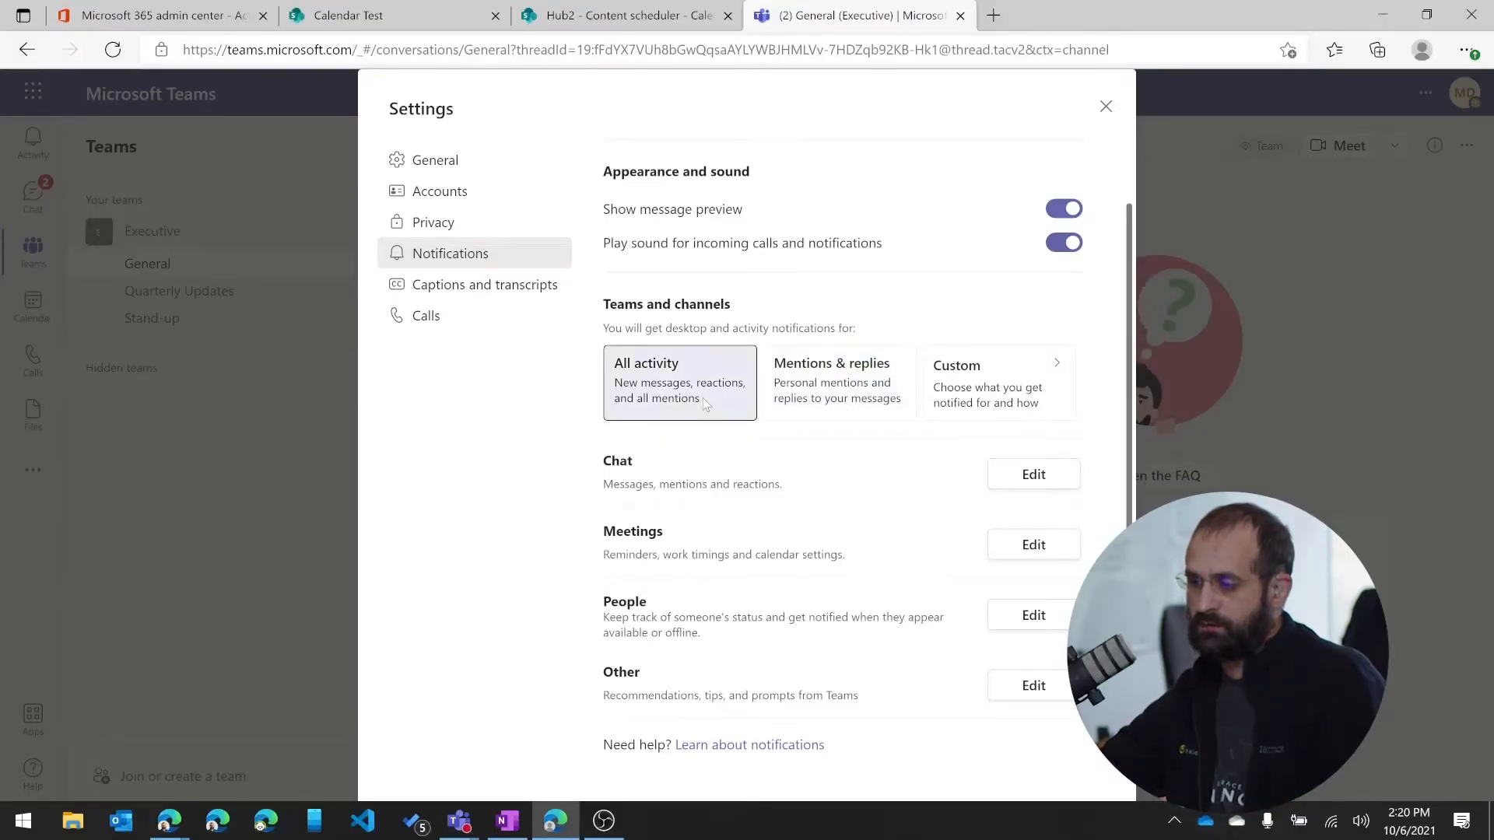
{"action": "mouse_move", "coordinate": [837, 389]}
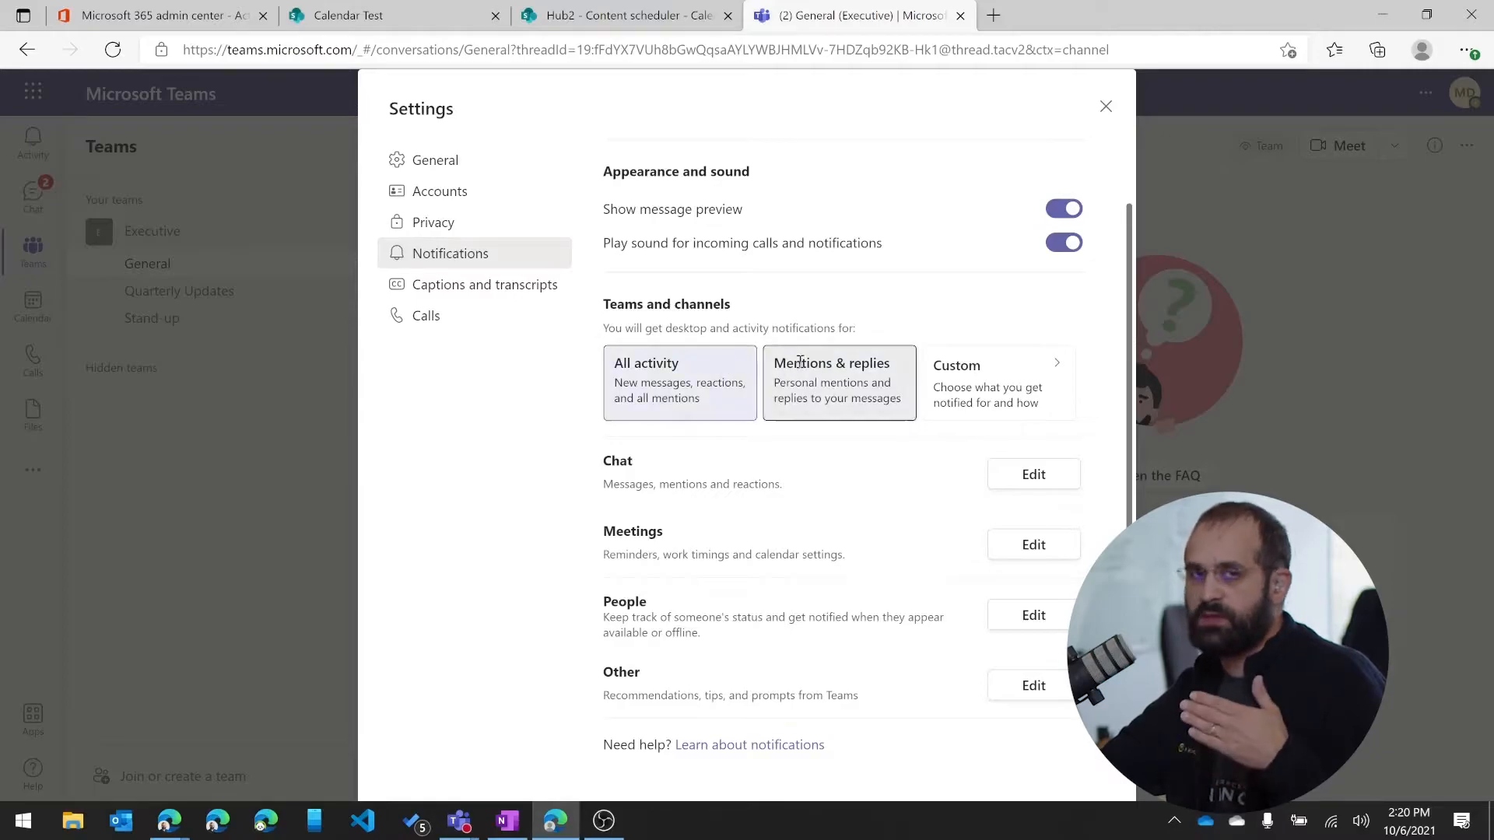
{"action": "left_click", "coordinate": [837, 381]}
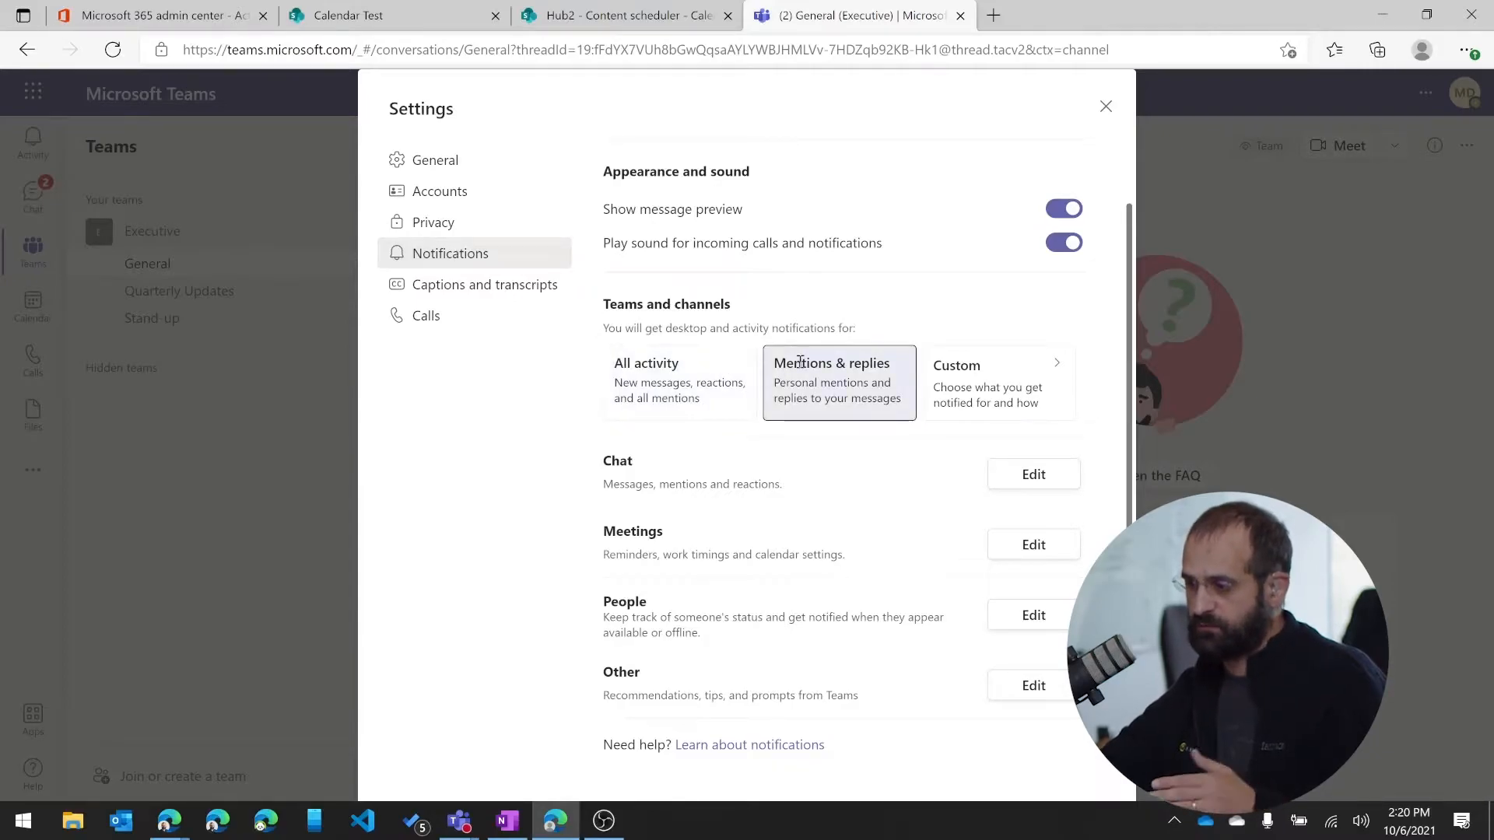
{"action": "left_click", "coordinate": [999, 381]}
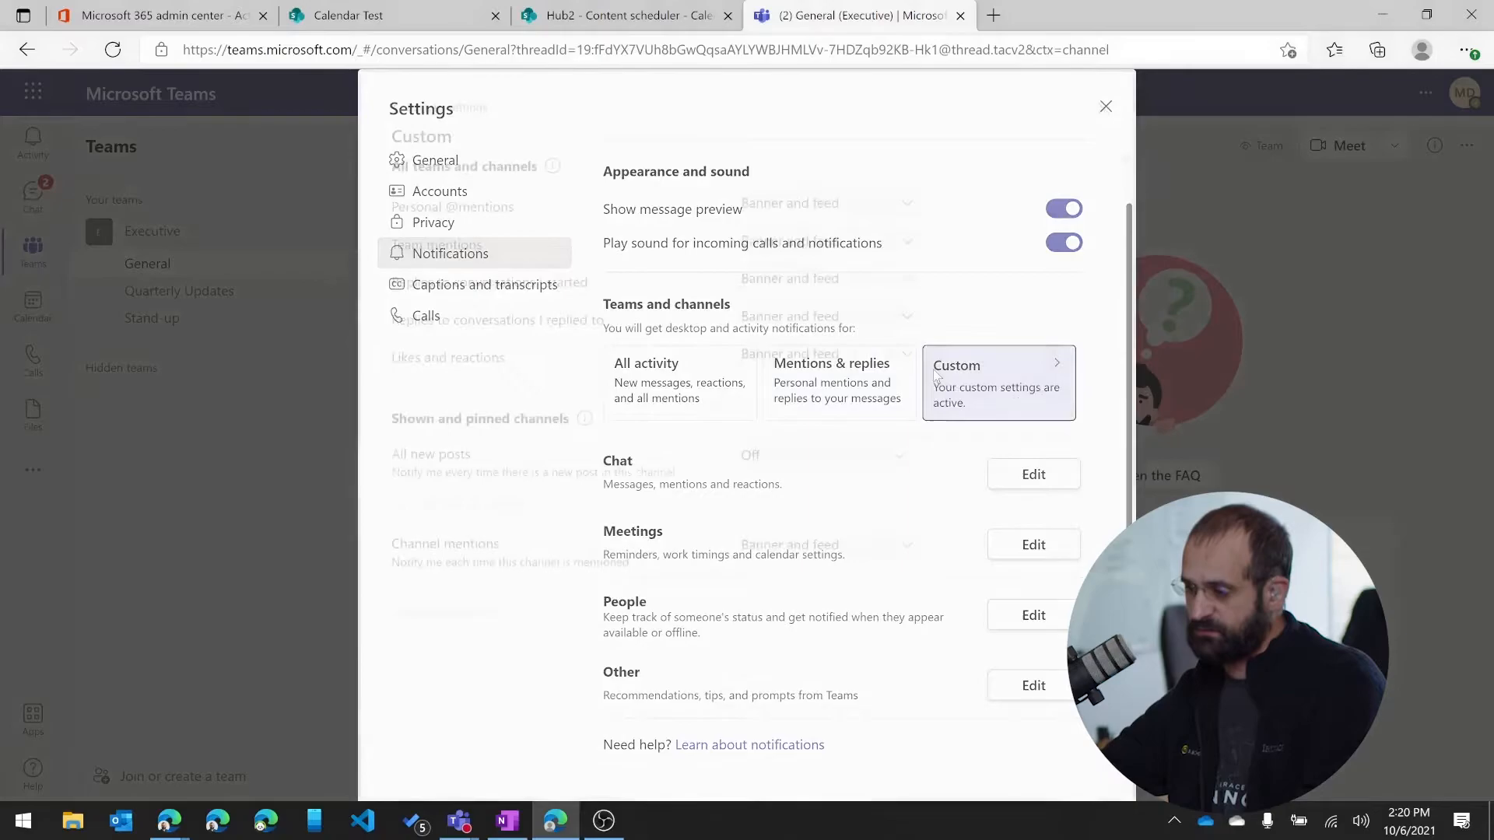
Review the Custom notification dropdowns, close Settings, and open the General channel's options
{"action": "left_click", "coordinate": [997, 383]}
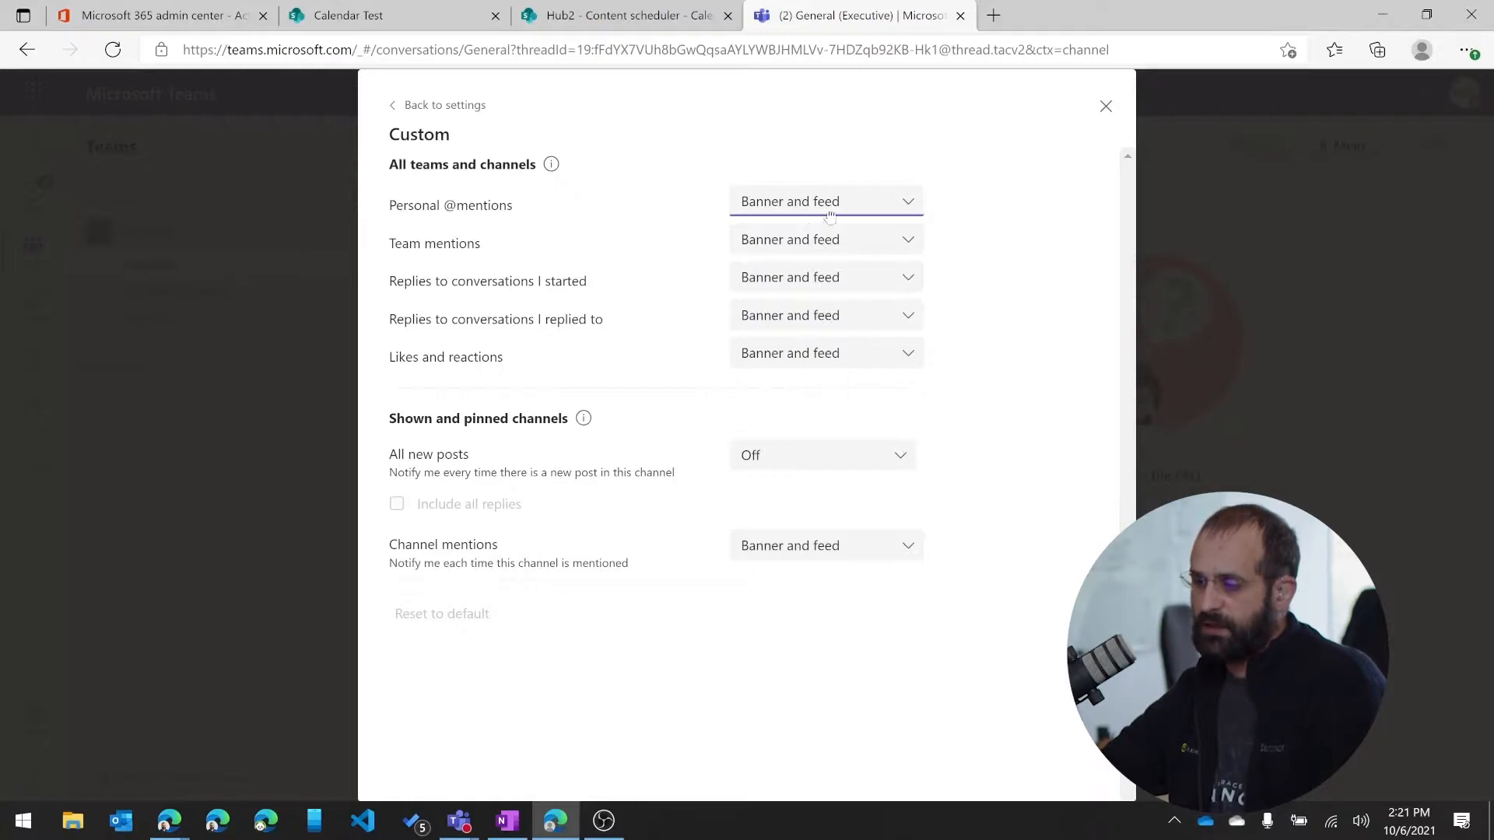
{"action": "mouse_move", "coordinate": [904, 207]}
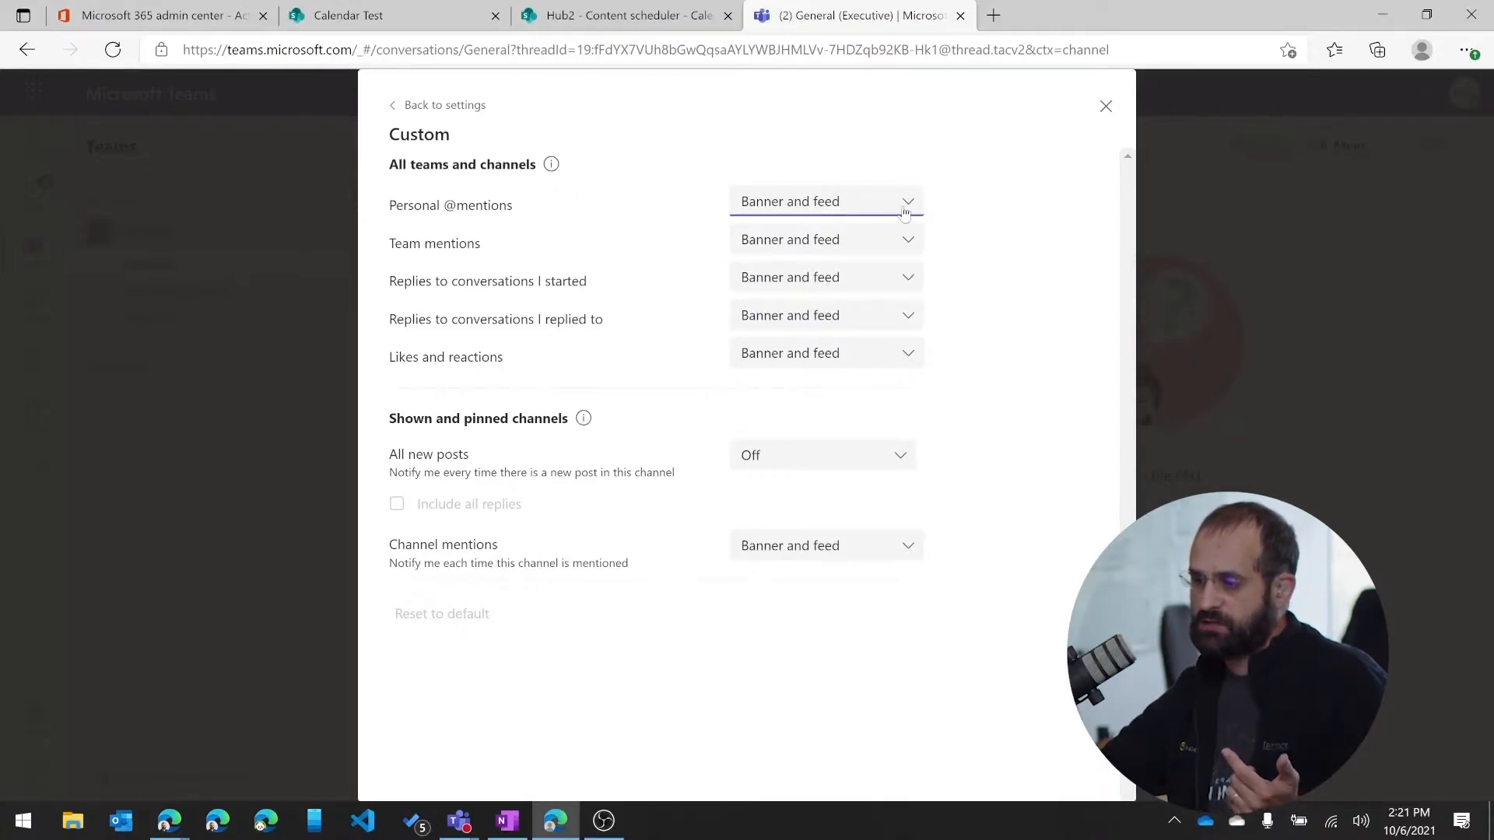
{"action": "mouse_move", "coordinate": [903, 211]}
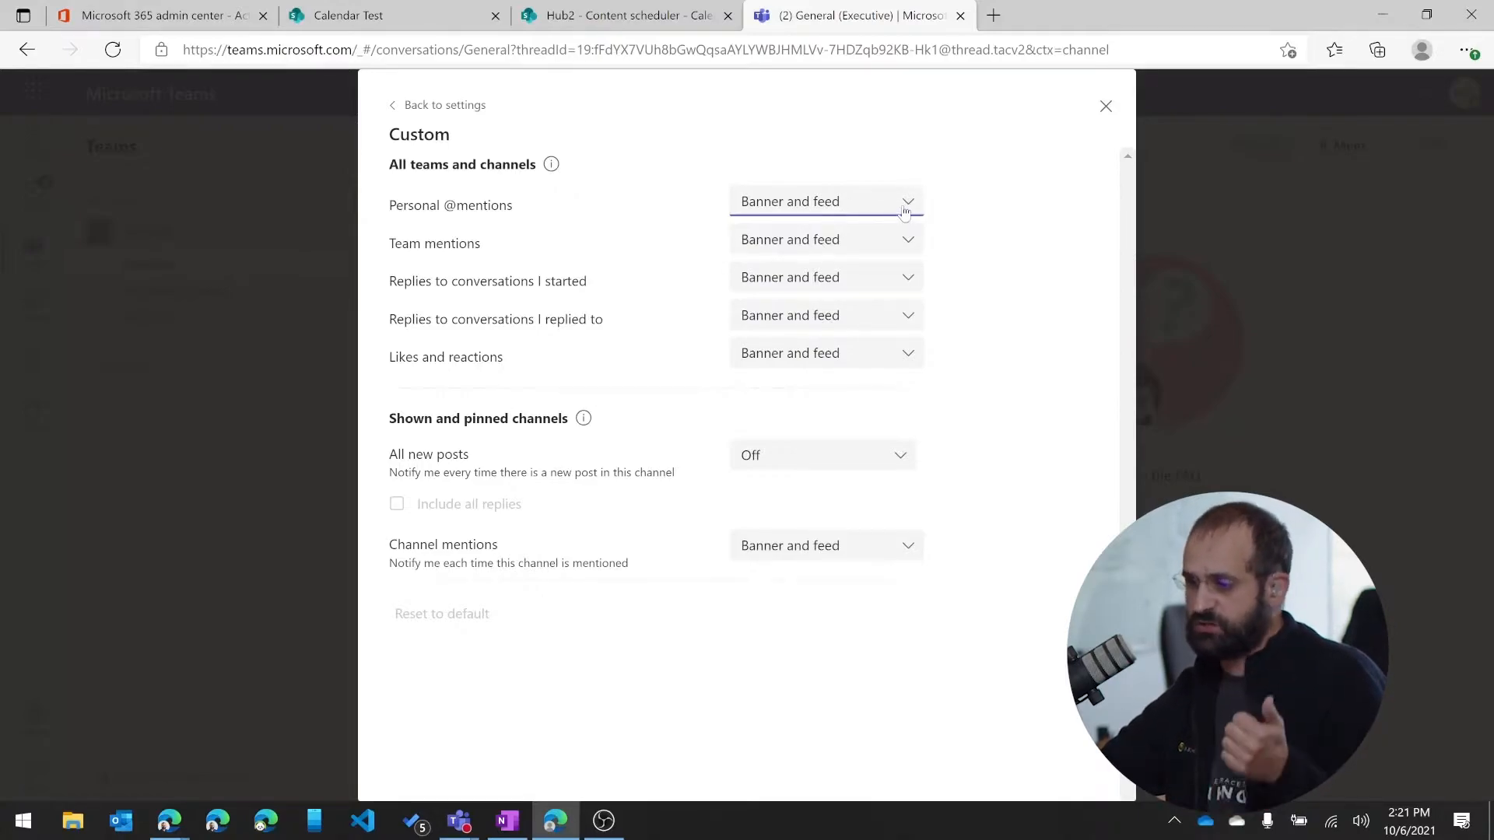
{"action": "mouse_move", "coordinate": [860, 324]}
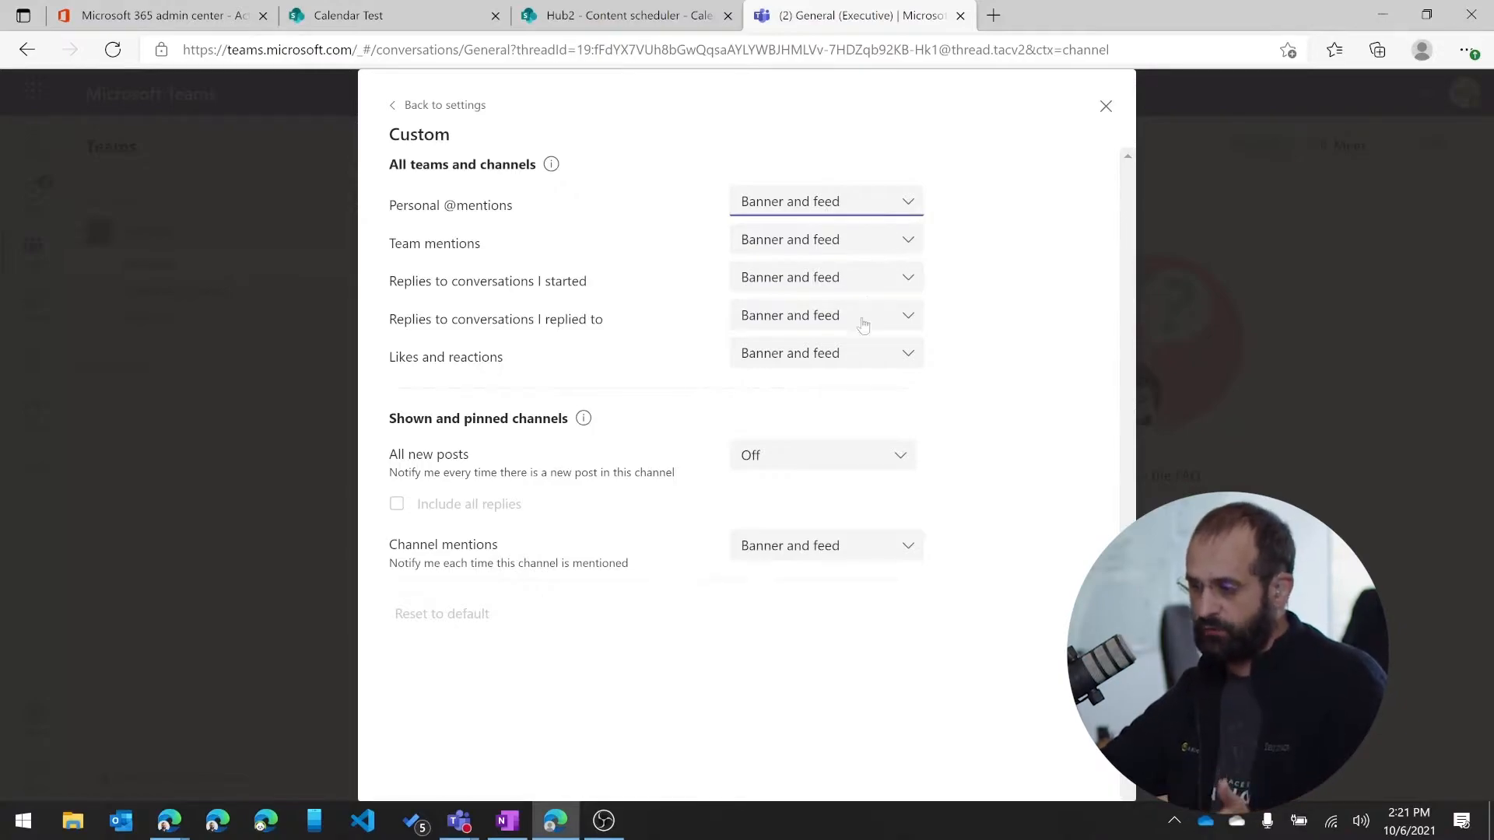
{"action": "mouse_move", "coordinate": [855, 373]}
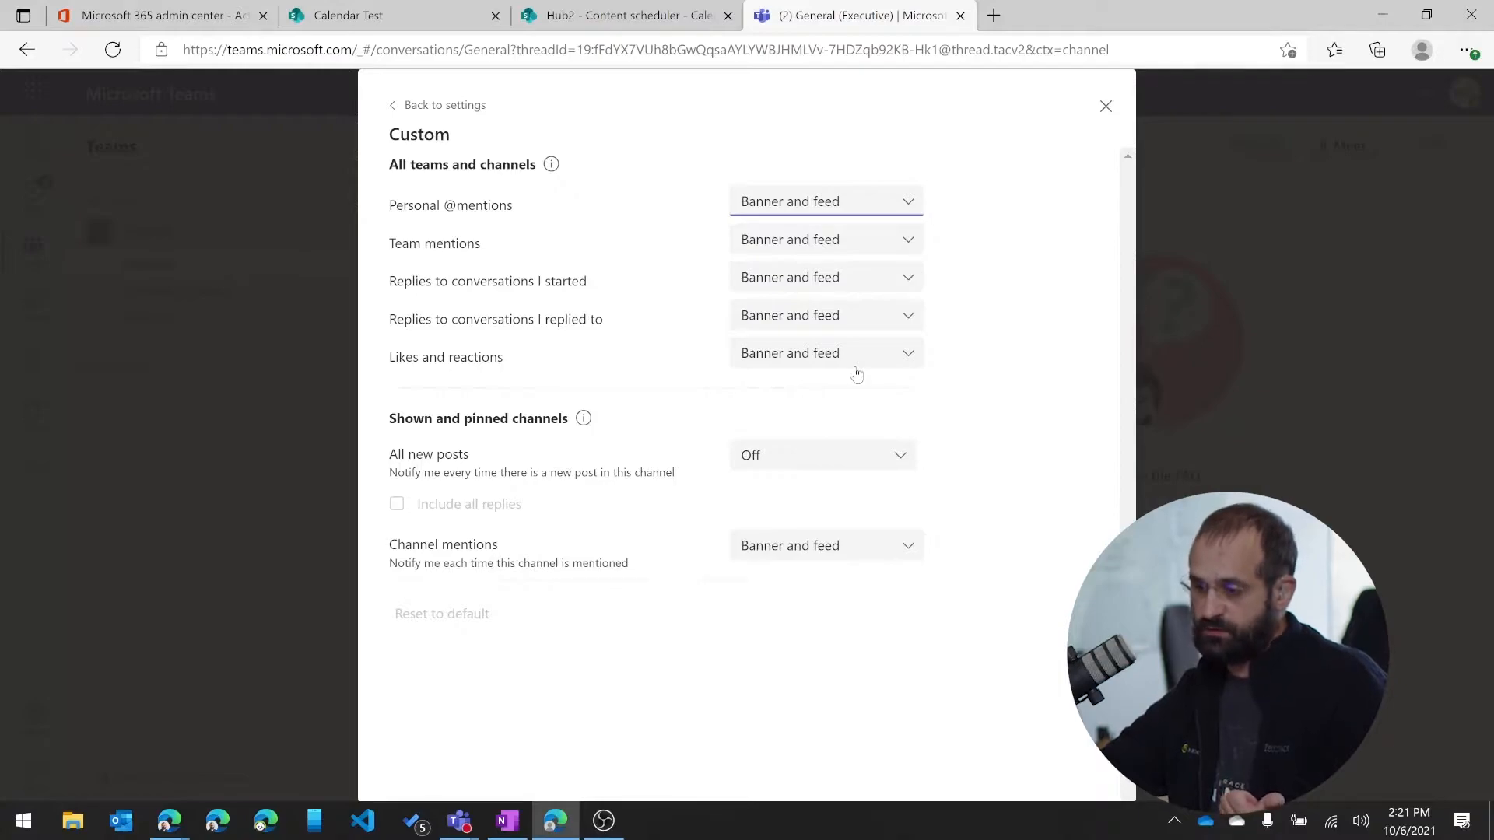
{"action": "mouse_move", "coordinate": [810, 480]}
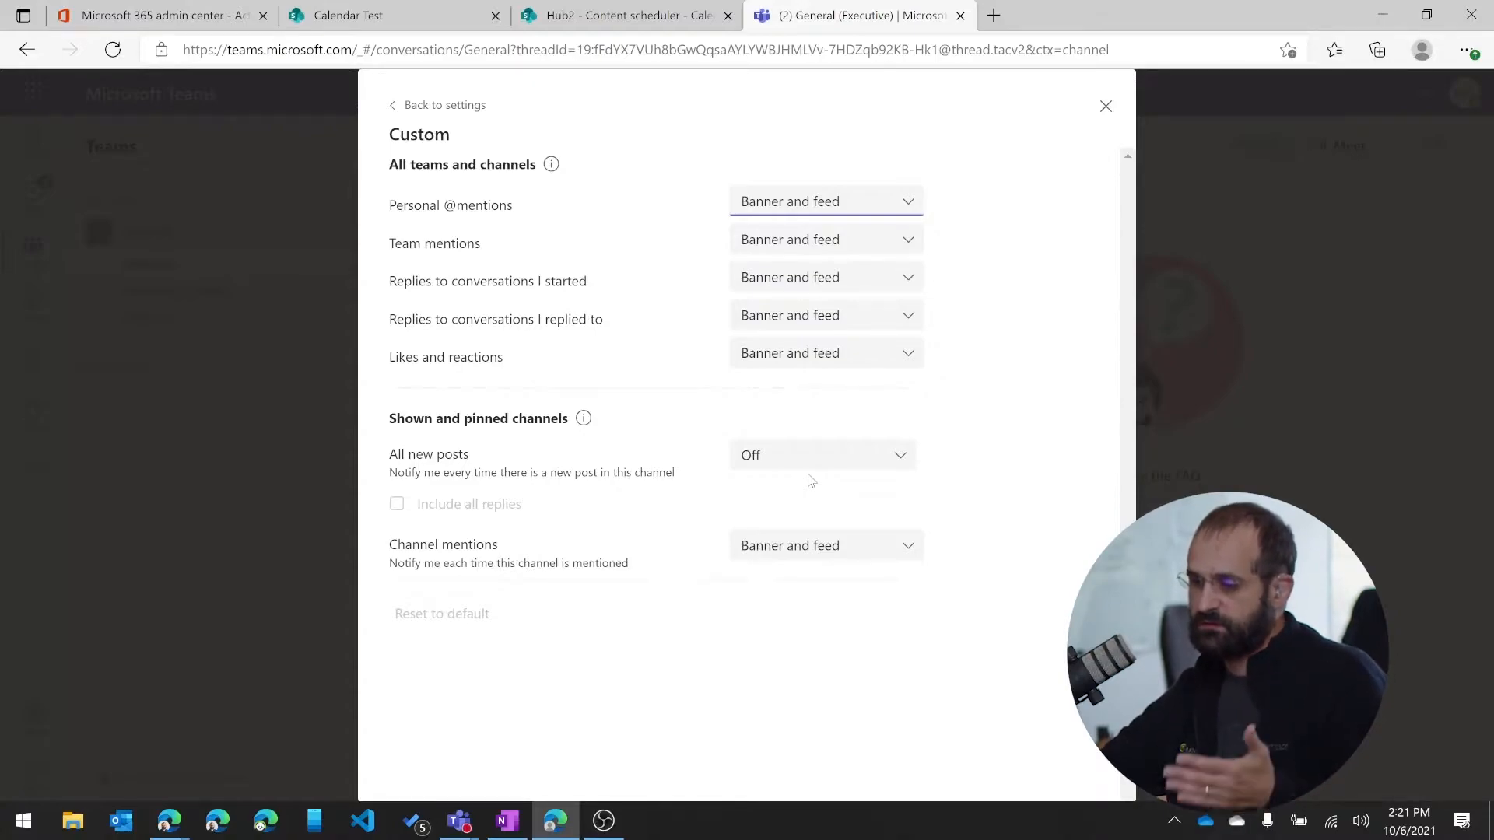
{"action": "mouse_move", "coordinate": [849, 416]}
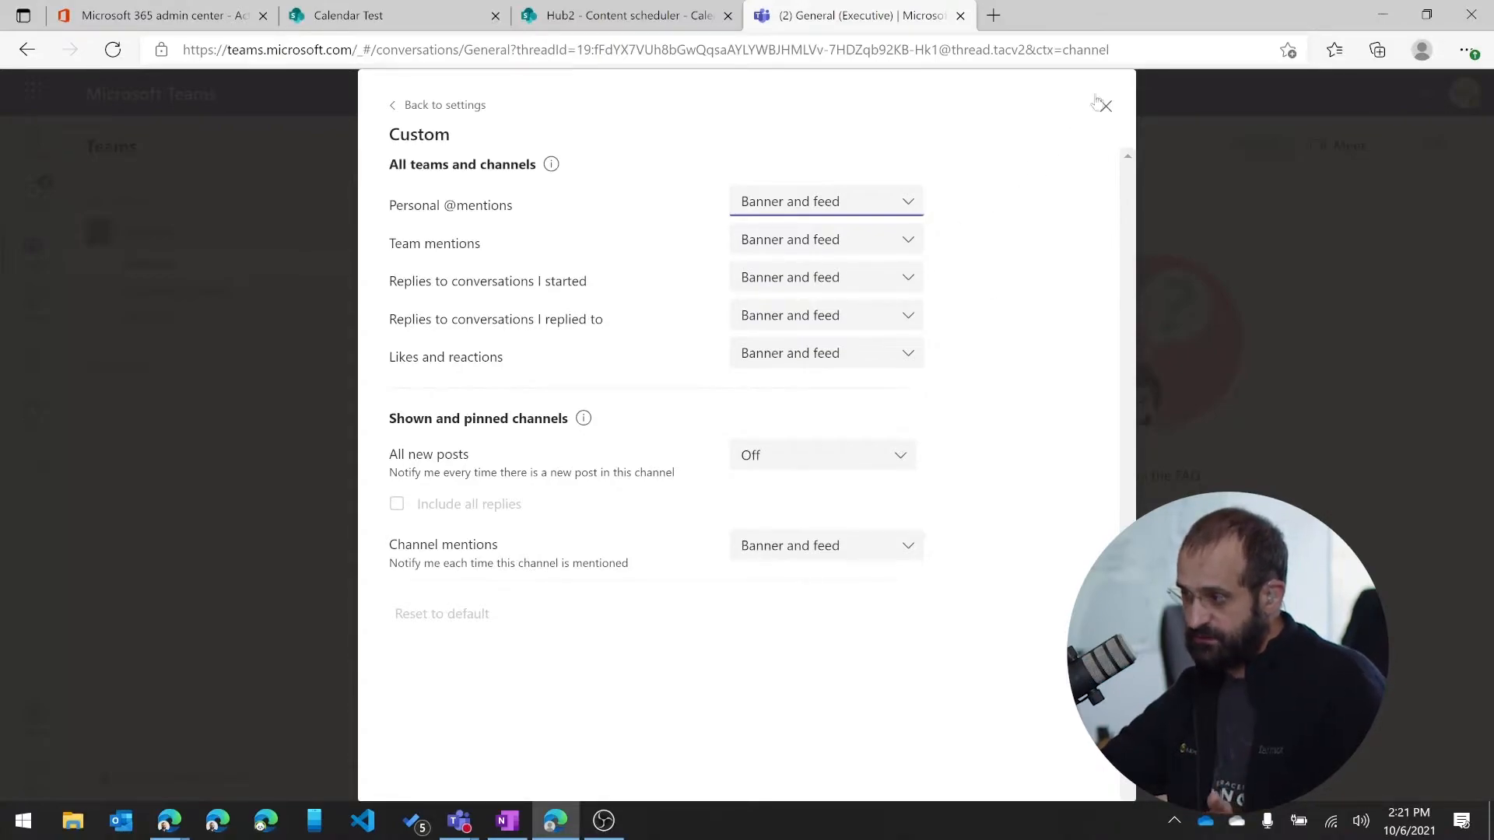
{"action": "mouse_move", "coordinate": [1104, 105]}
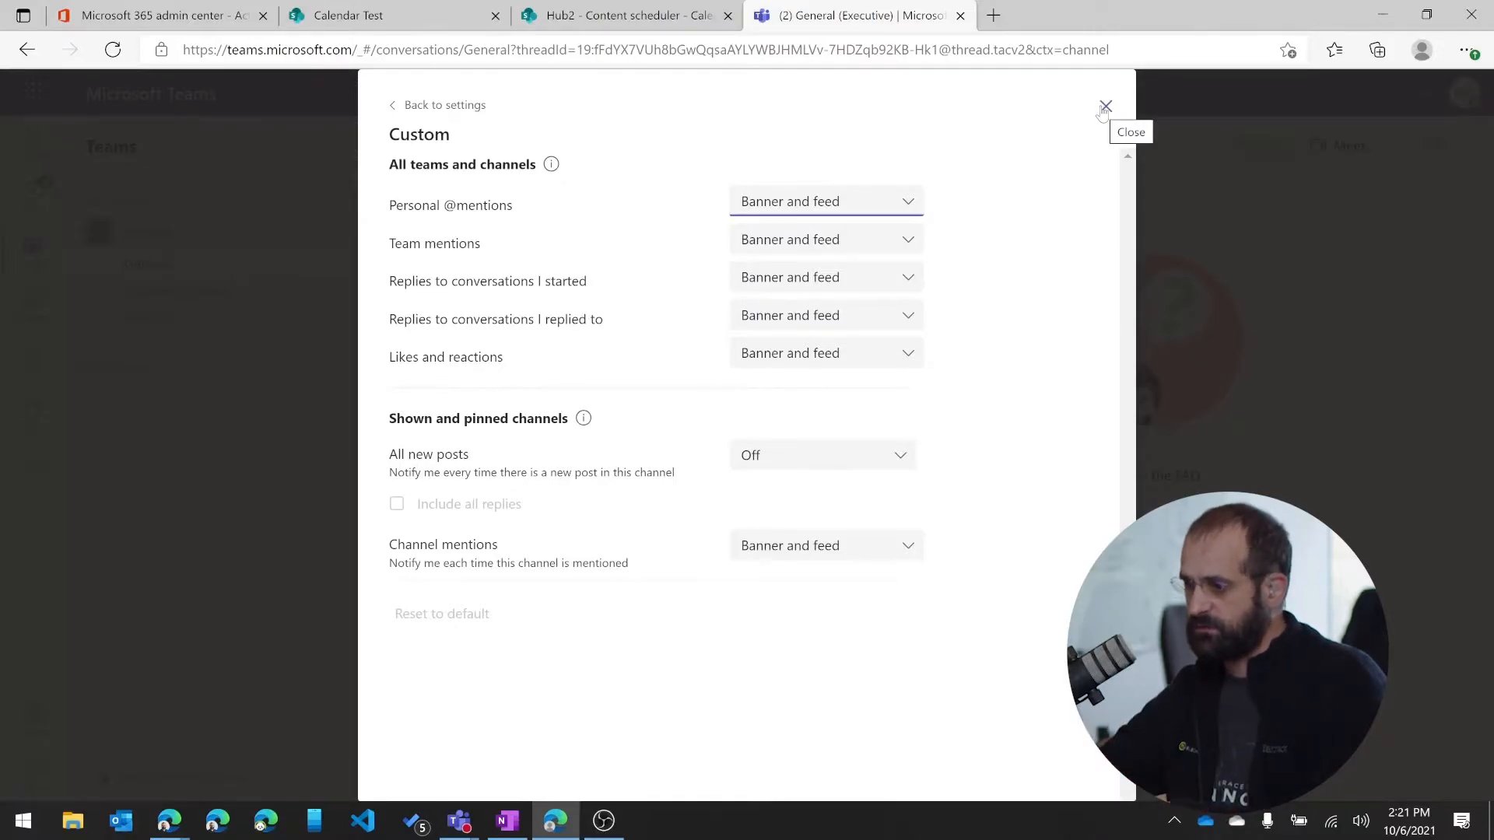
{"action": "left_click", "coordinate": [1104, 105]}
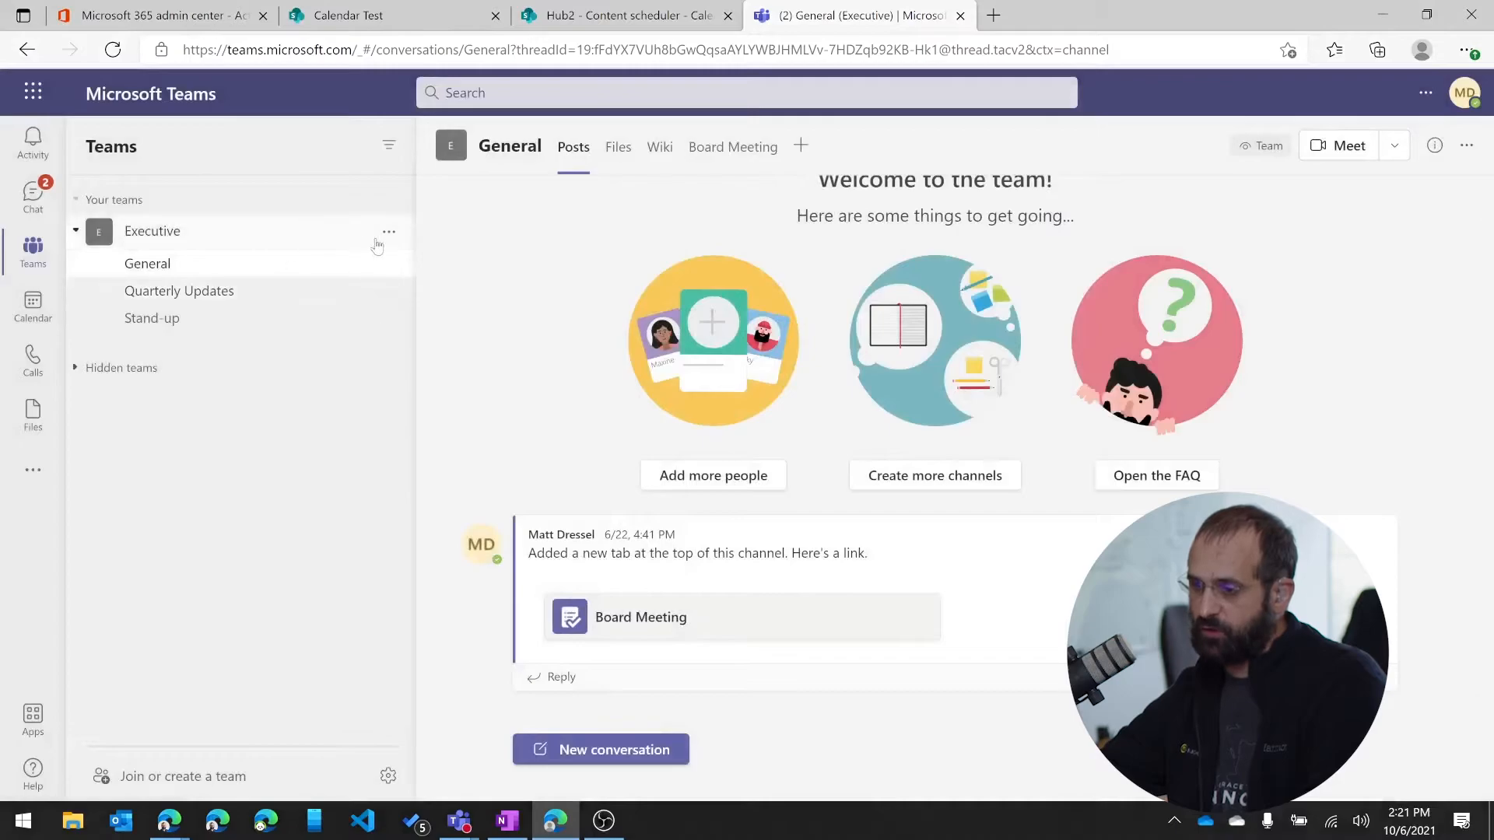
{"action": "left_click", "coordinate": [387, 263]}
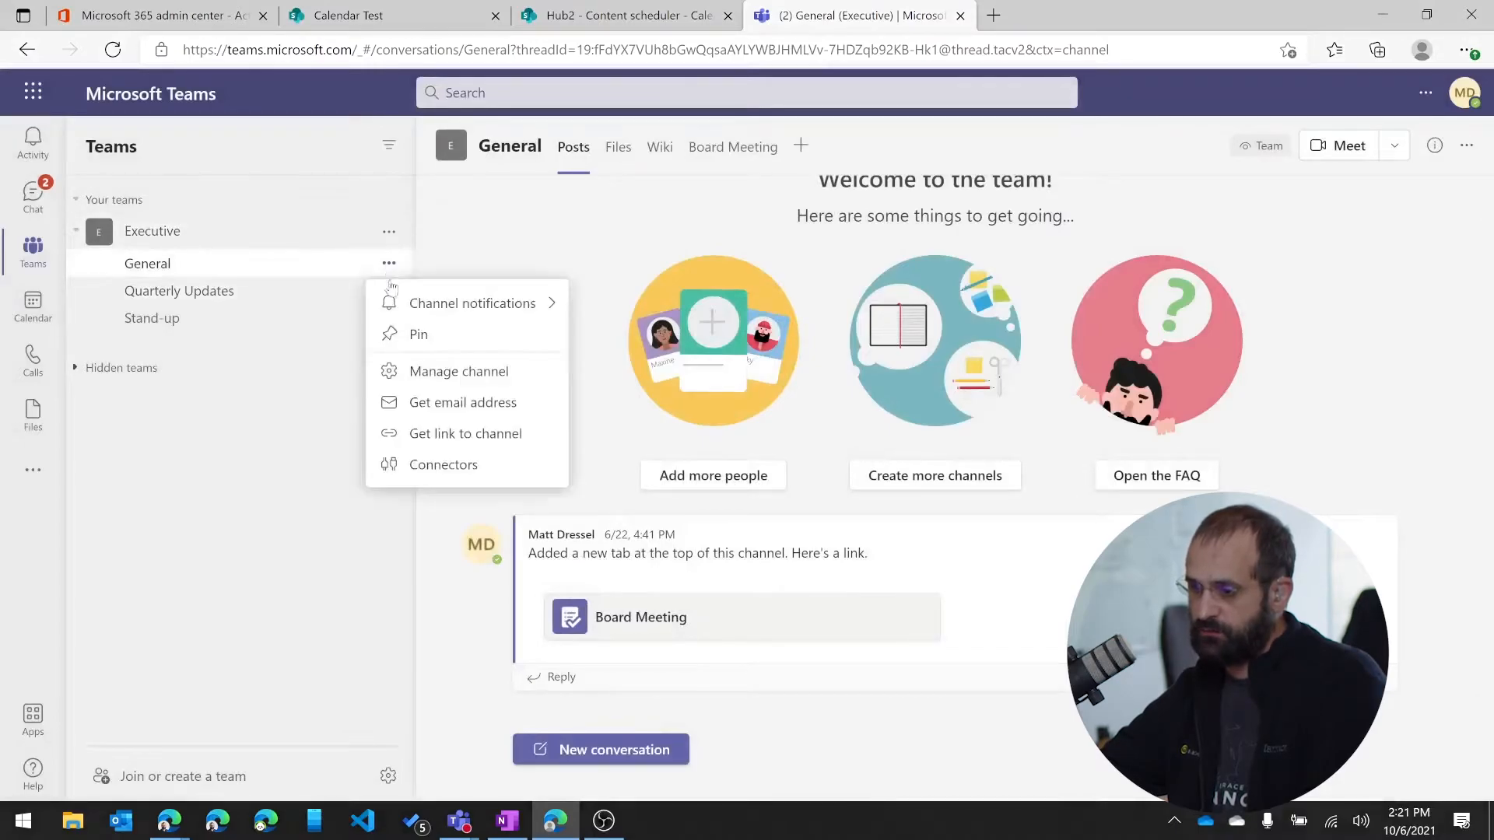
{"action": "mouse_move", "coordinate": [678, 306]}
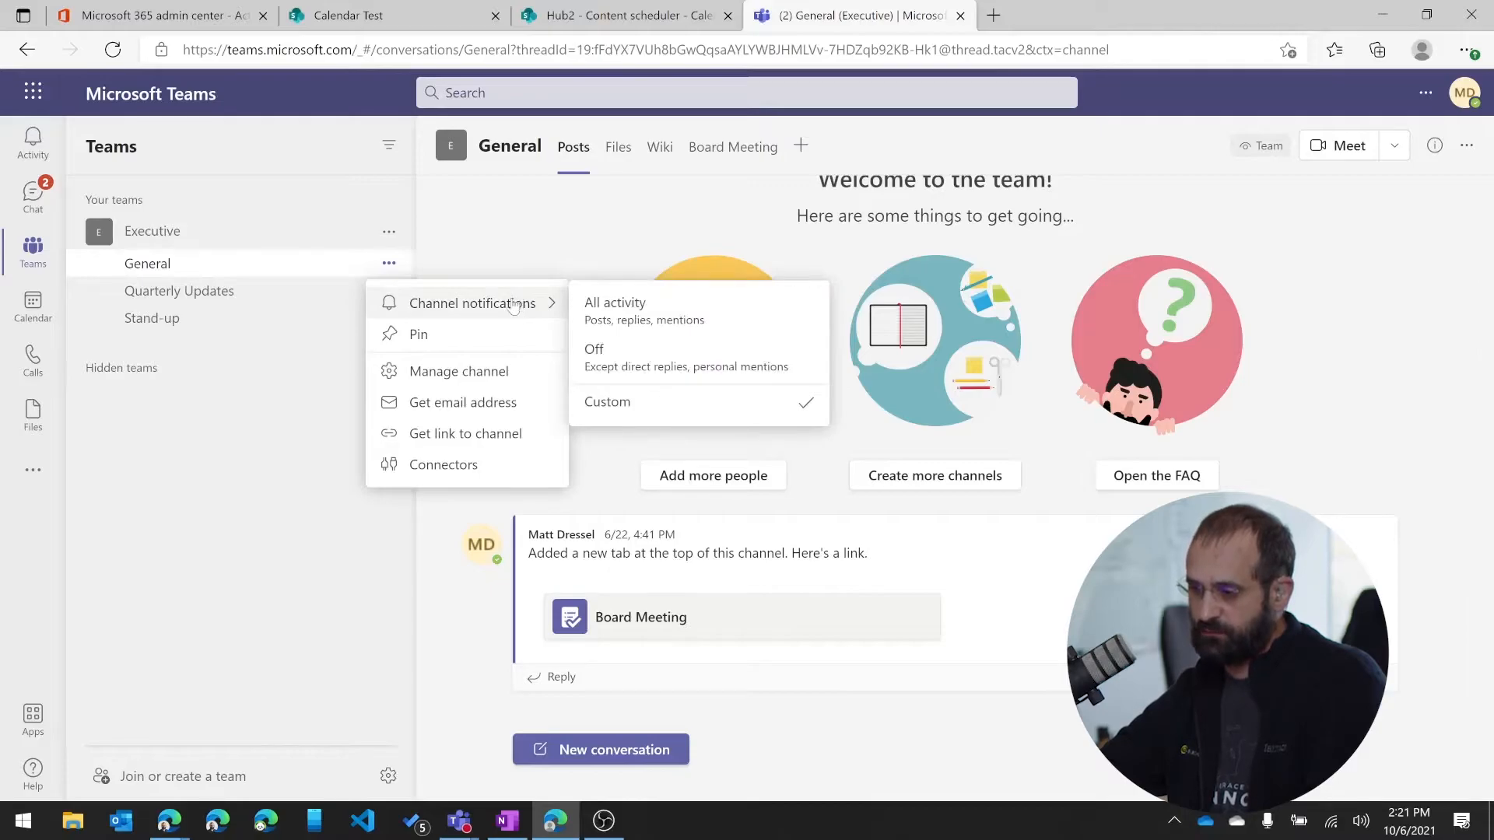
{"action": "mouse_move", "coordinate": [624, 312]}
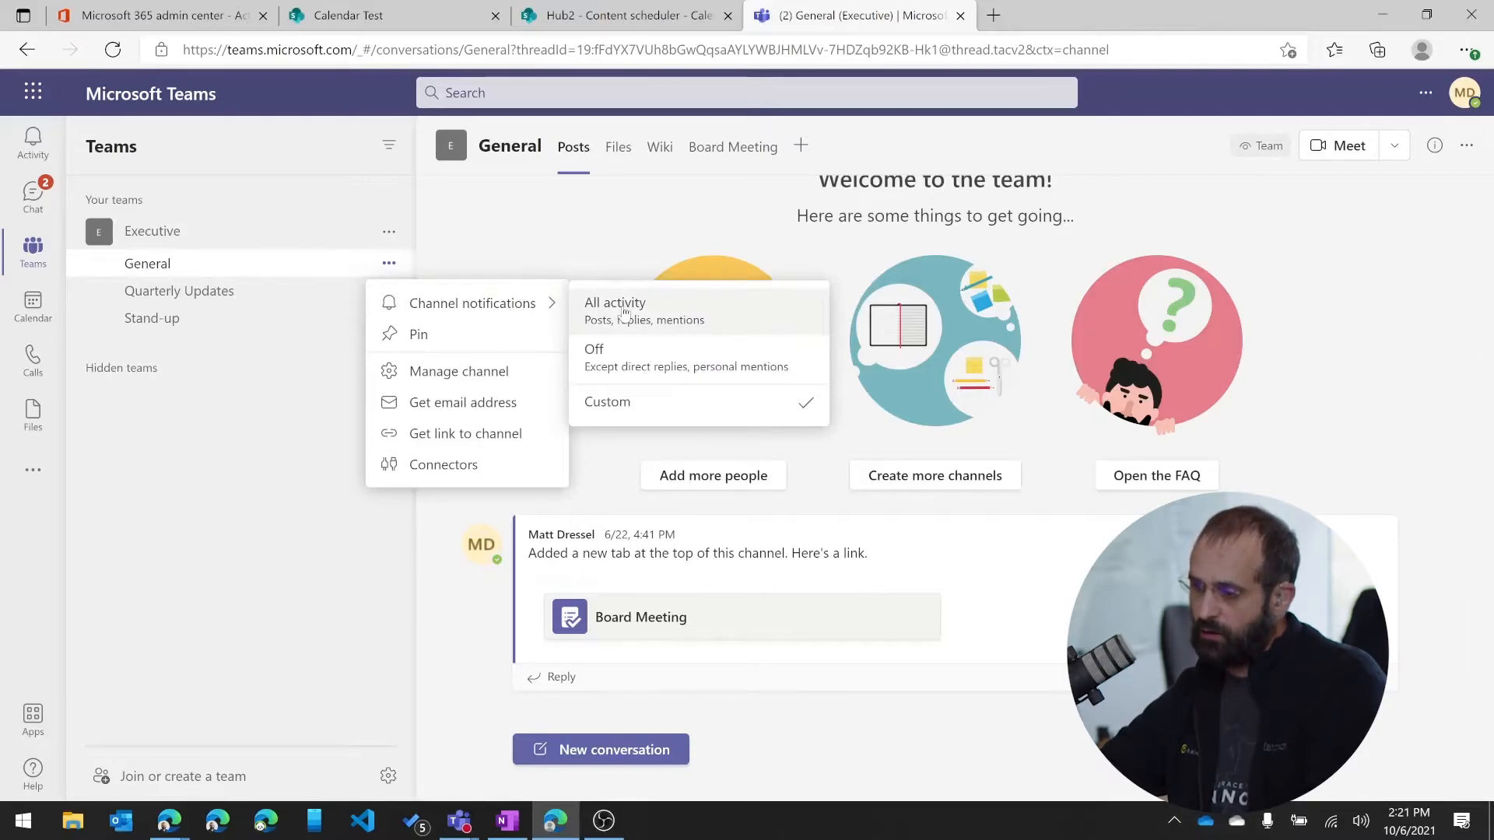
{"action": "mouse_move", "coordinate": [471, 302]}
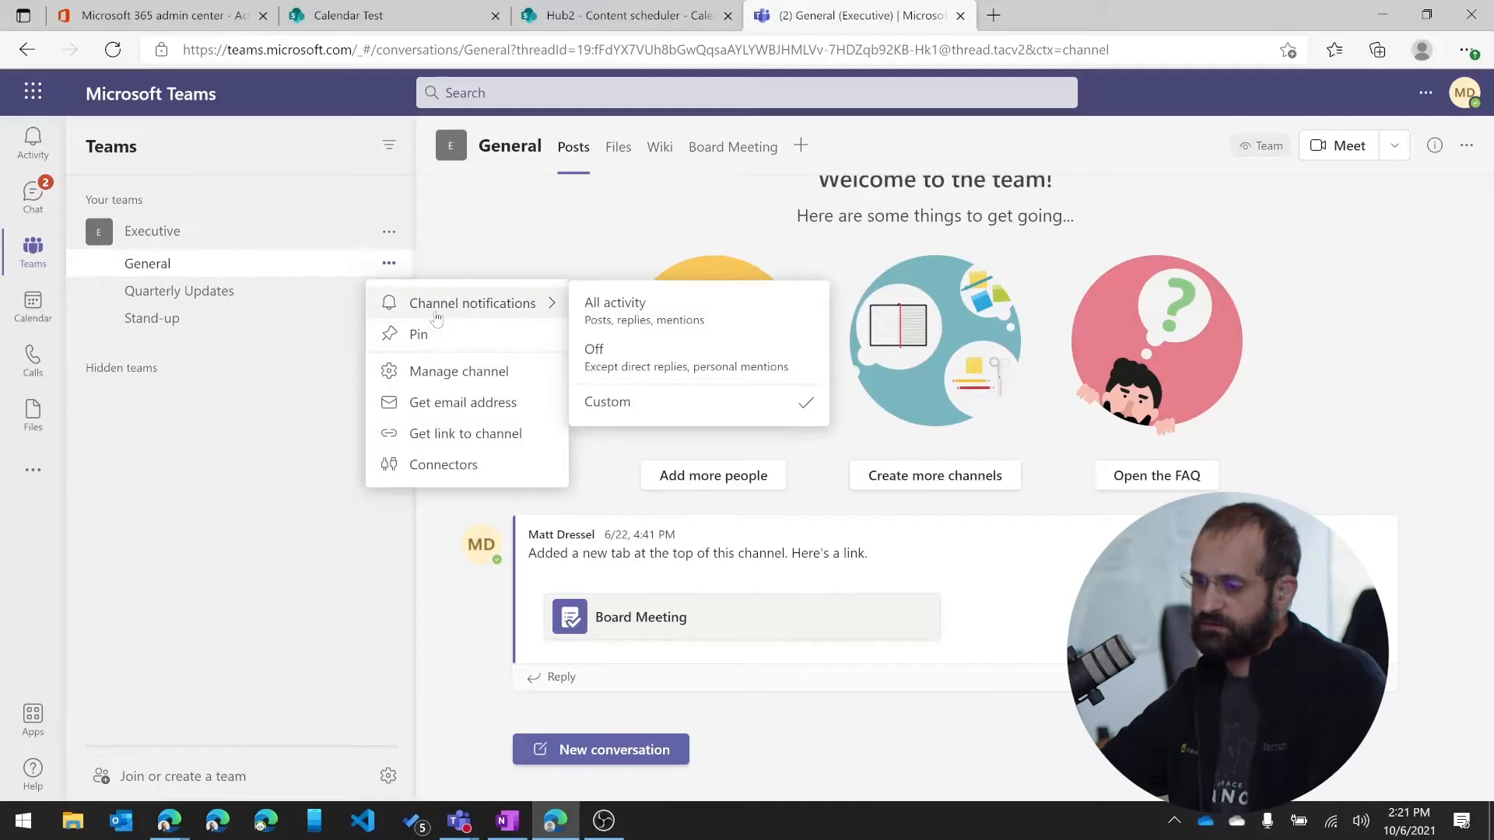
{"action": "mouse_move", "coordinate": [438, 284]}
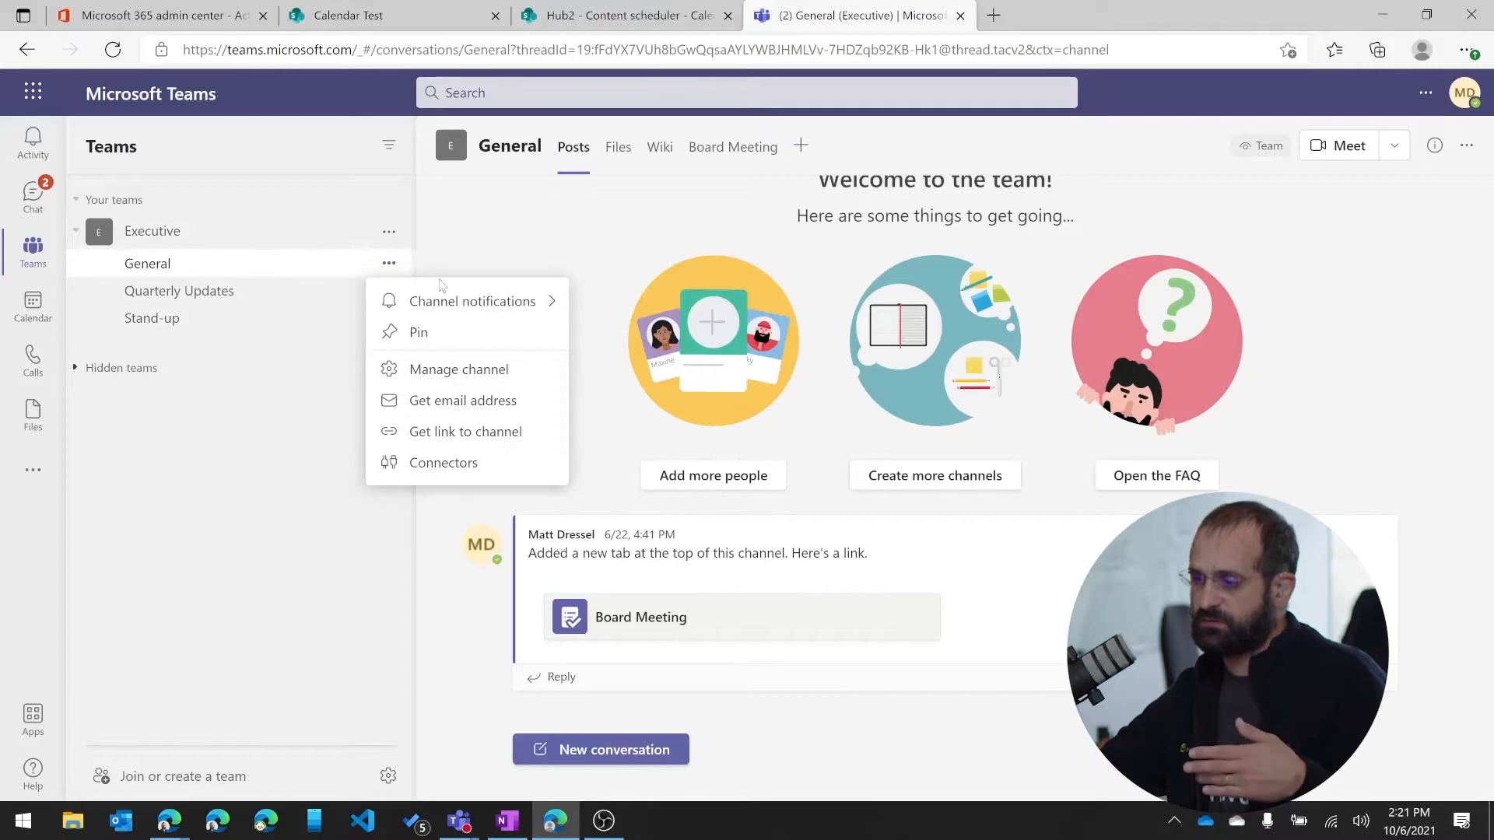
{"action": "mouse_move", "coordinate": [615, 361]}
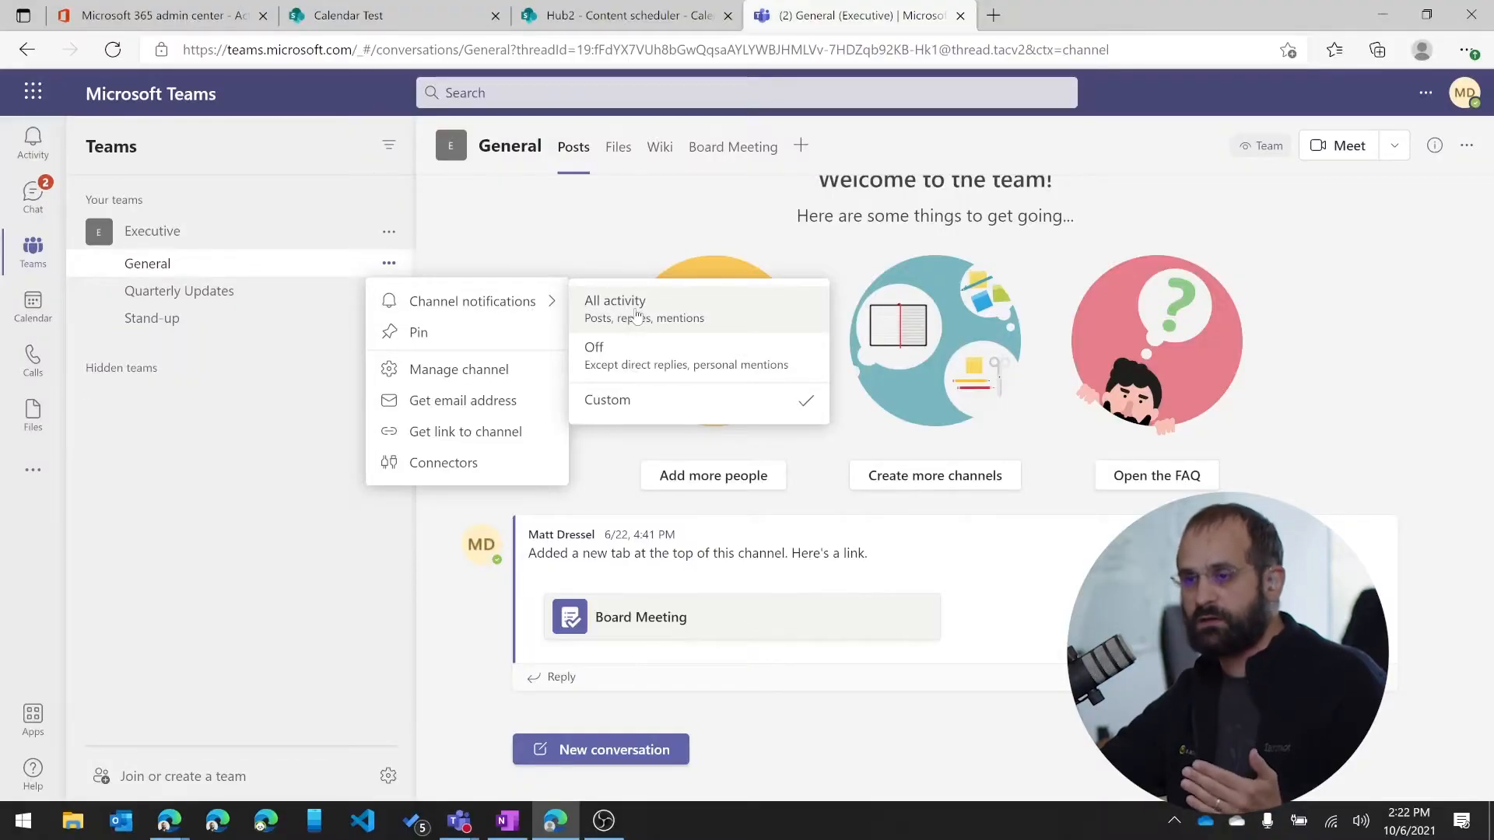
Open the Executive team's options menu, leaving General channel notifications on Custom
{"action": "left_click", "coordinate": [389, 230]}
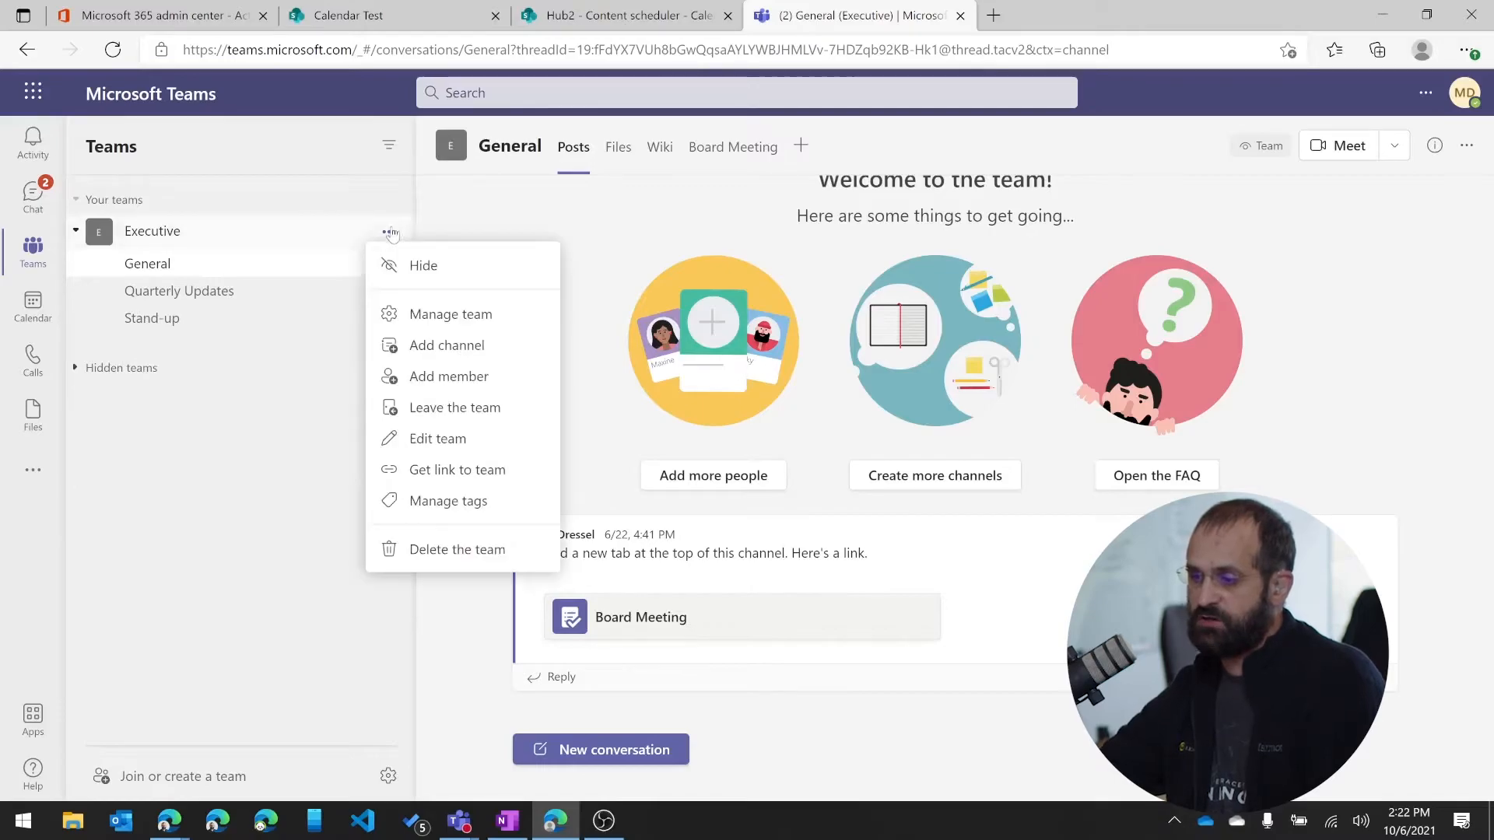
{"action": "mouse_move", "coordinate": [306, 385]}
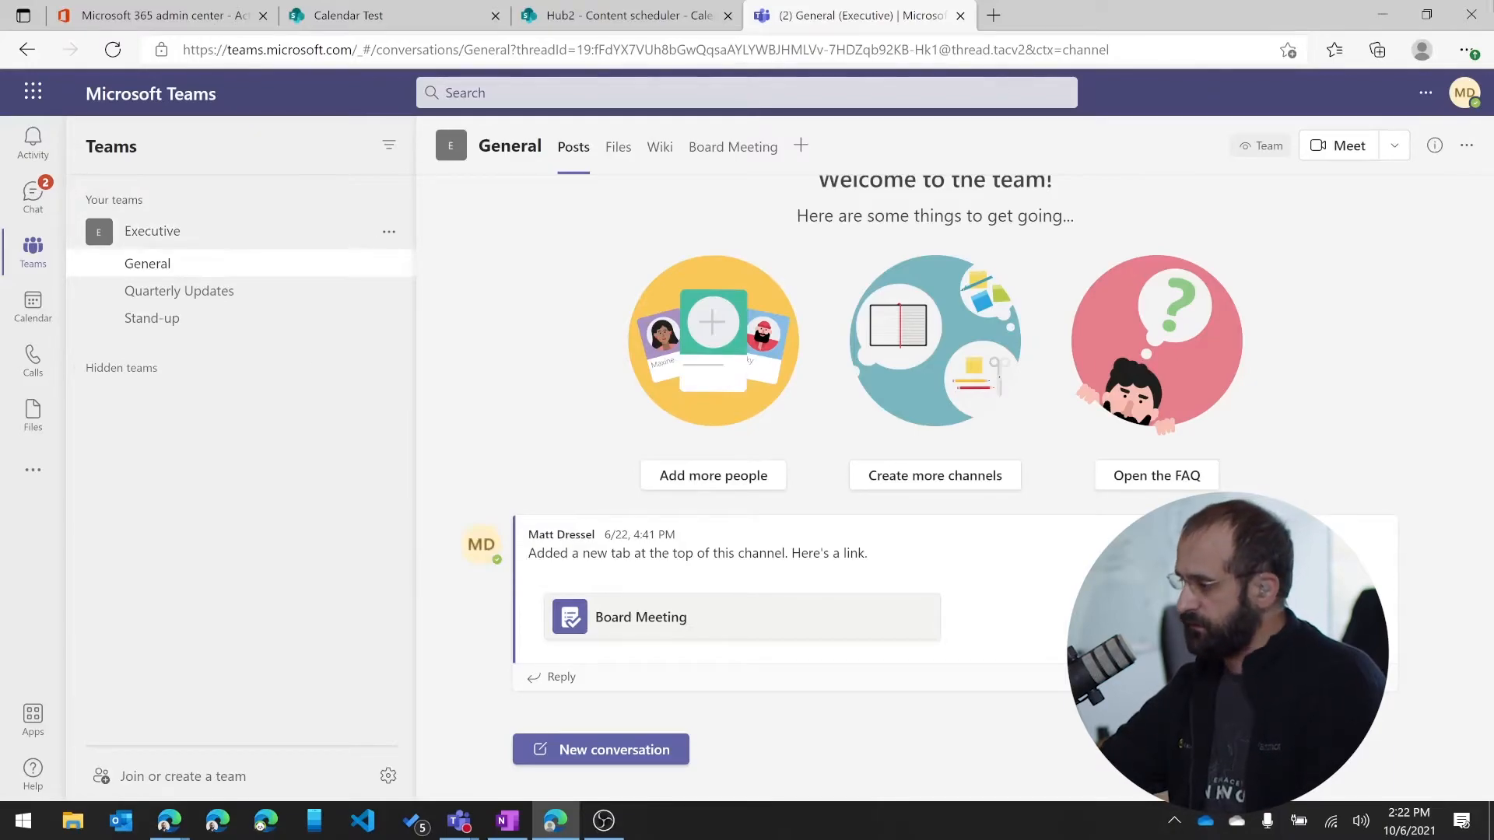
Reopen Settings from the profile menu and go to Notifications, still on Custom
{"action": "left_click", "coordinate": [1424, 93]}
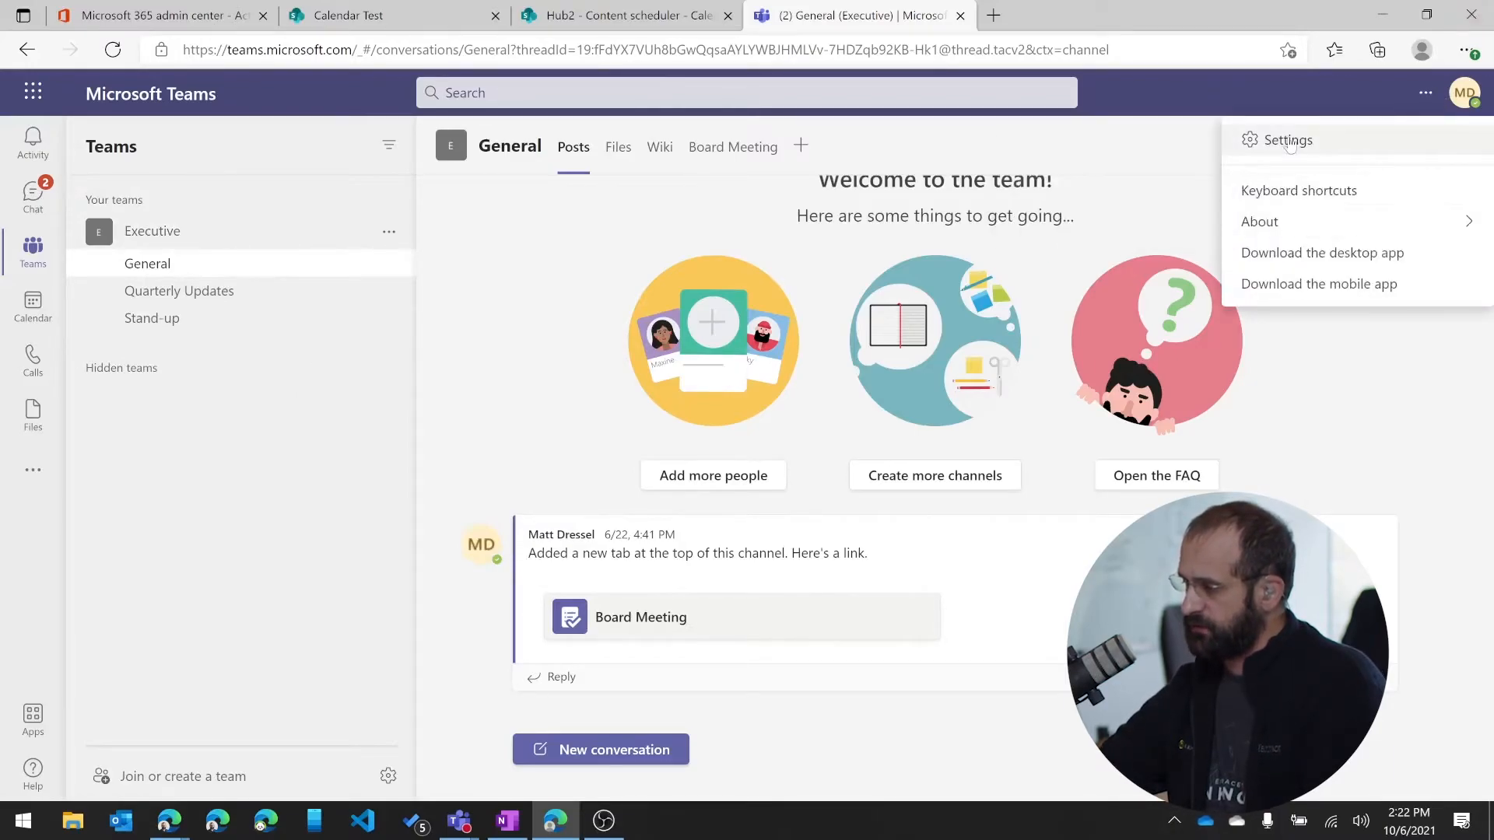
{"action": "left_click", "coordinate": [1287, 140]}
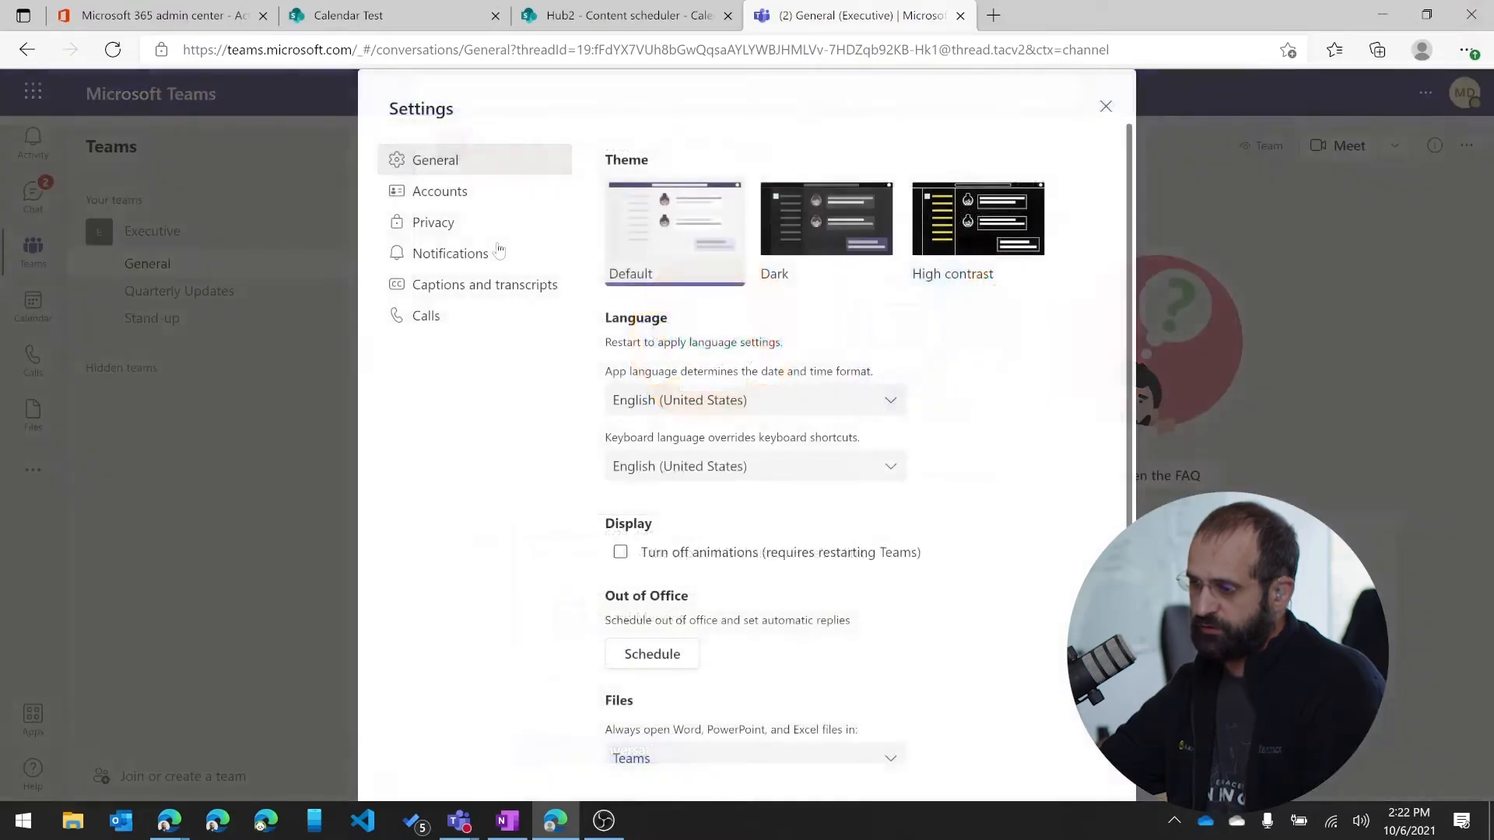
{"action": "left_click", "coordinate": [450, 252]}
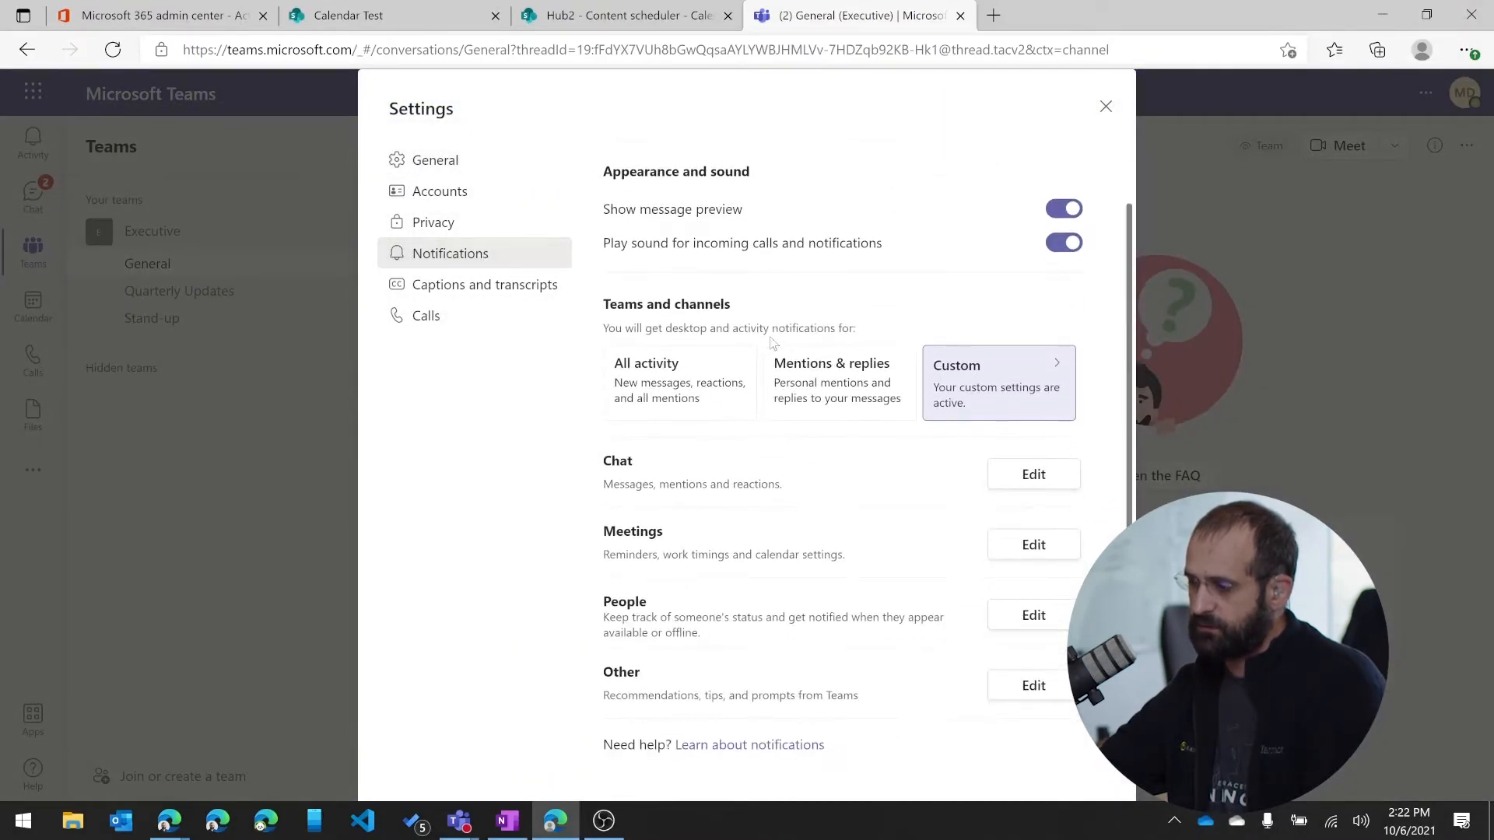
{"action": "mouse_move", "coordinate": [663, 480]}
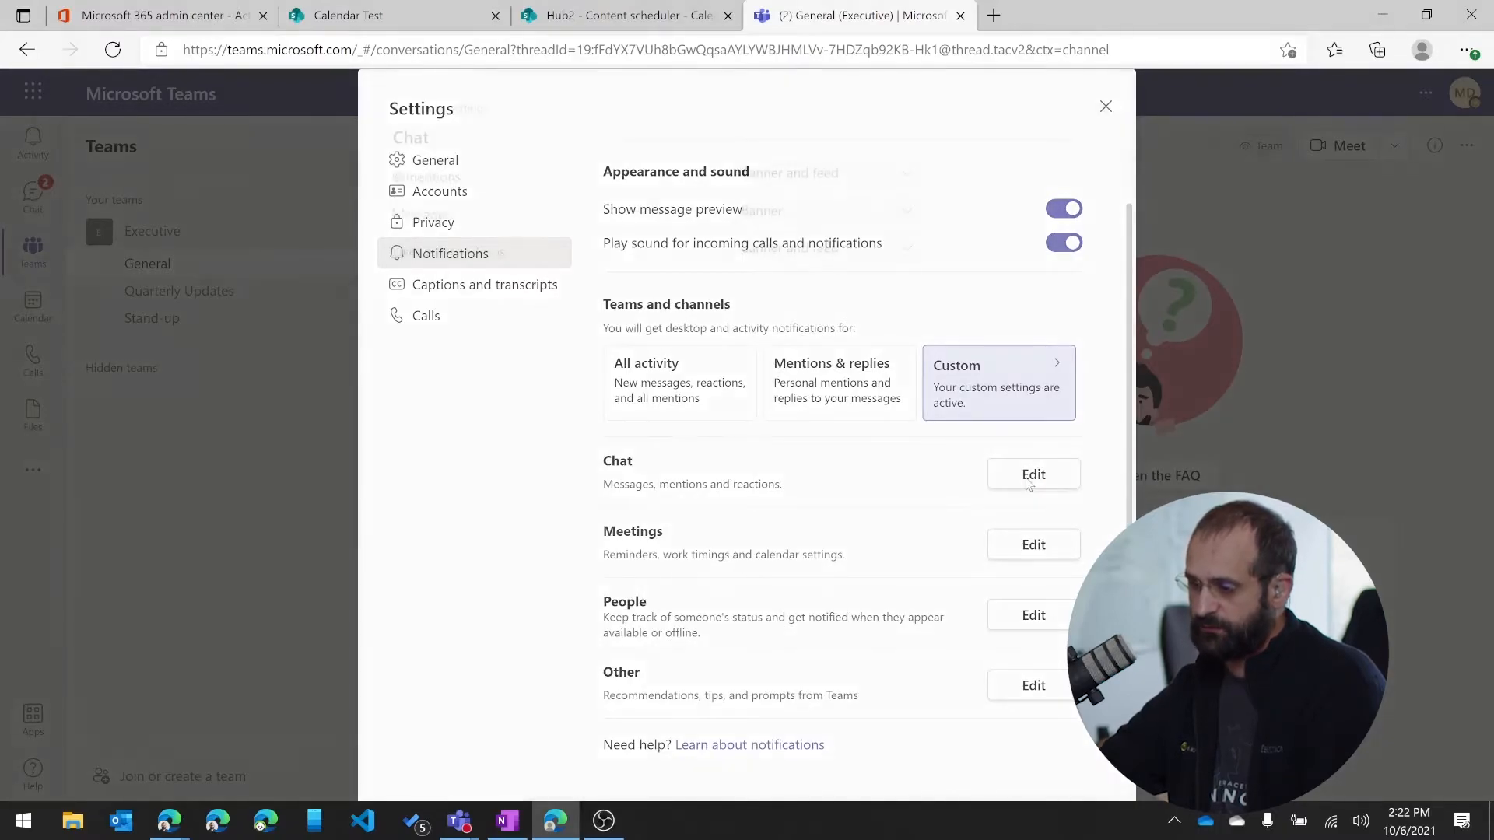
{"action": "left_click", "coordinate": [1033, 474]}
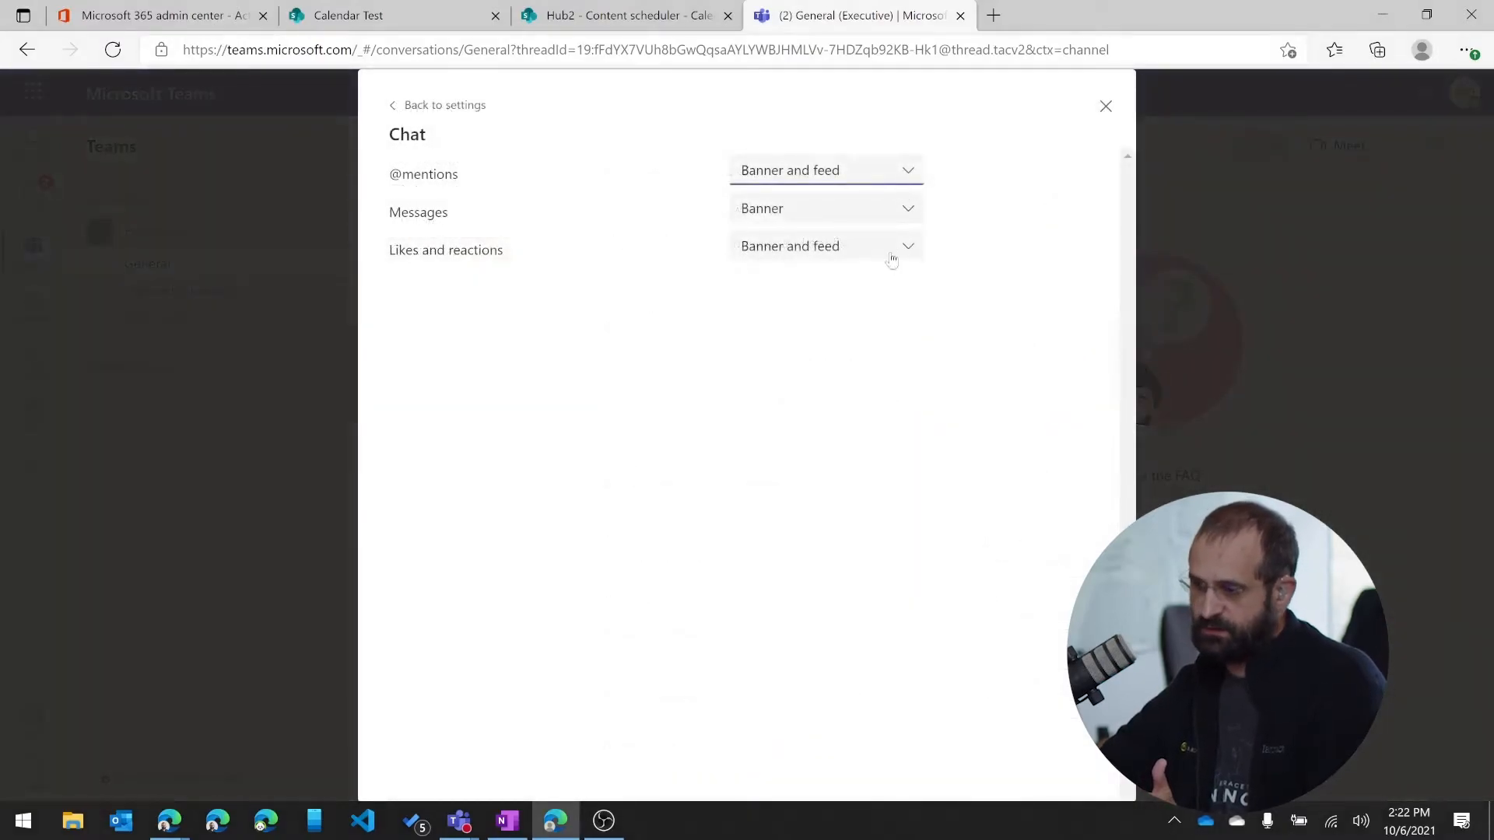
{"action": "mouse_move", "coordinate": [907, 170]}
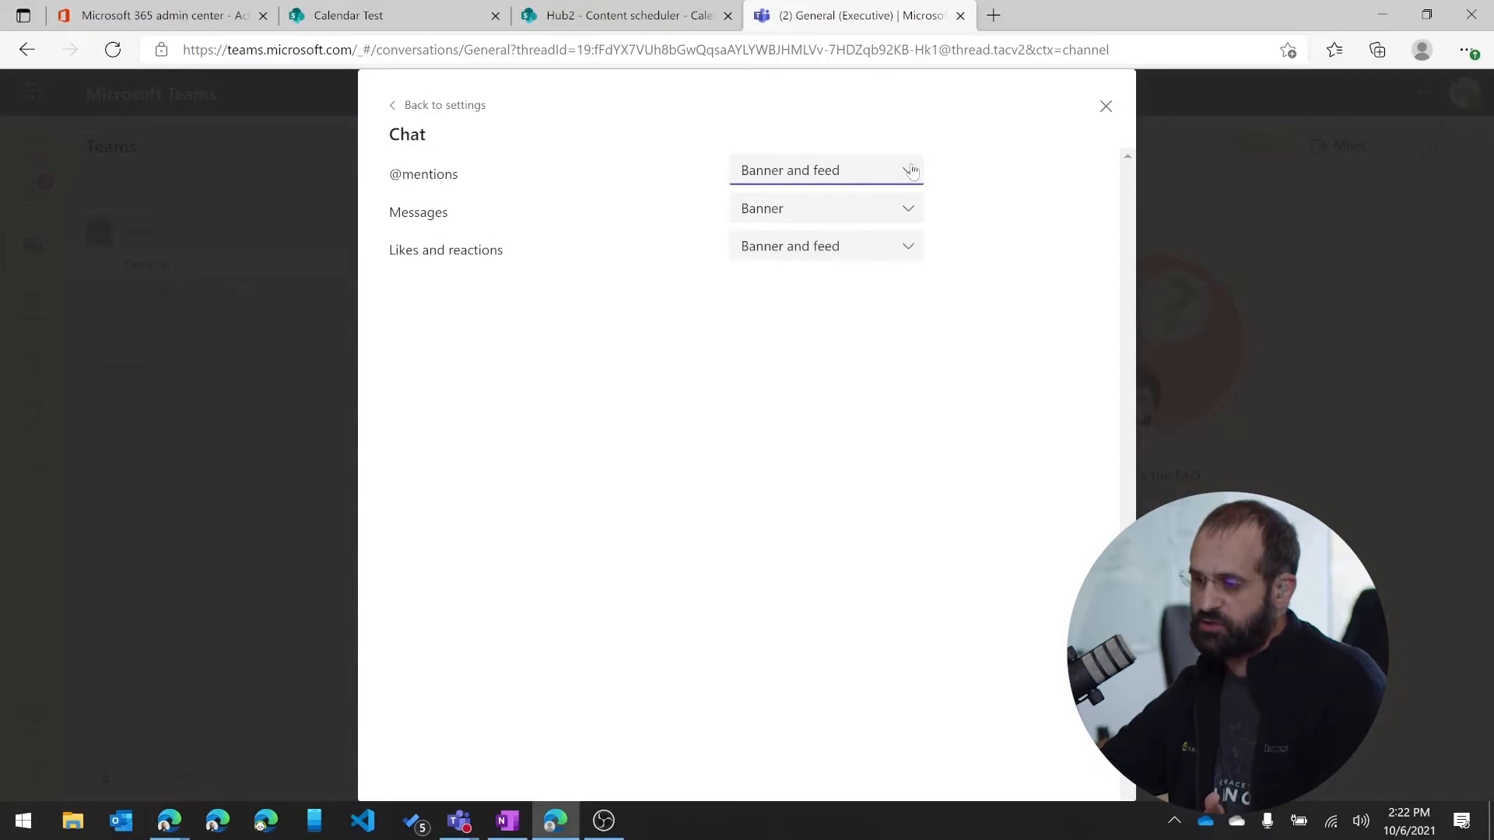
{"action": "mouse_move", "coordinate": [911, 232]}
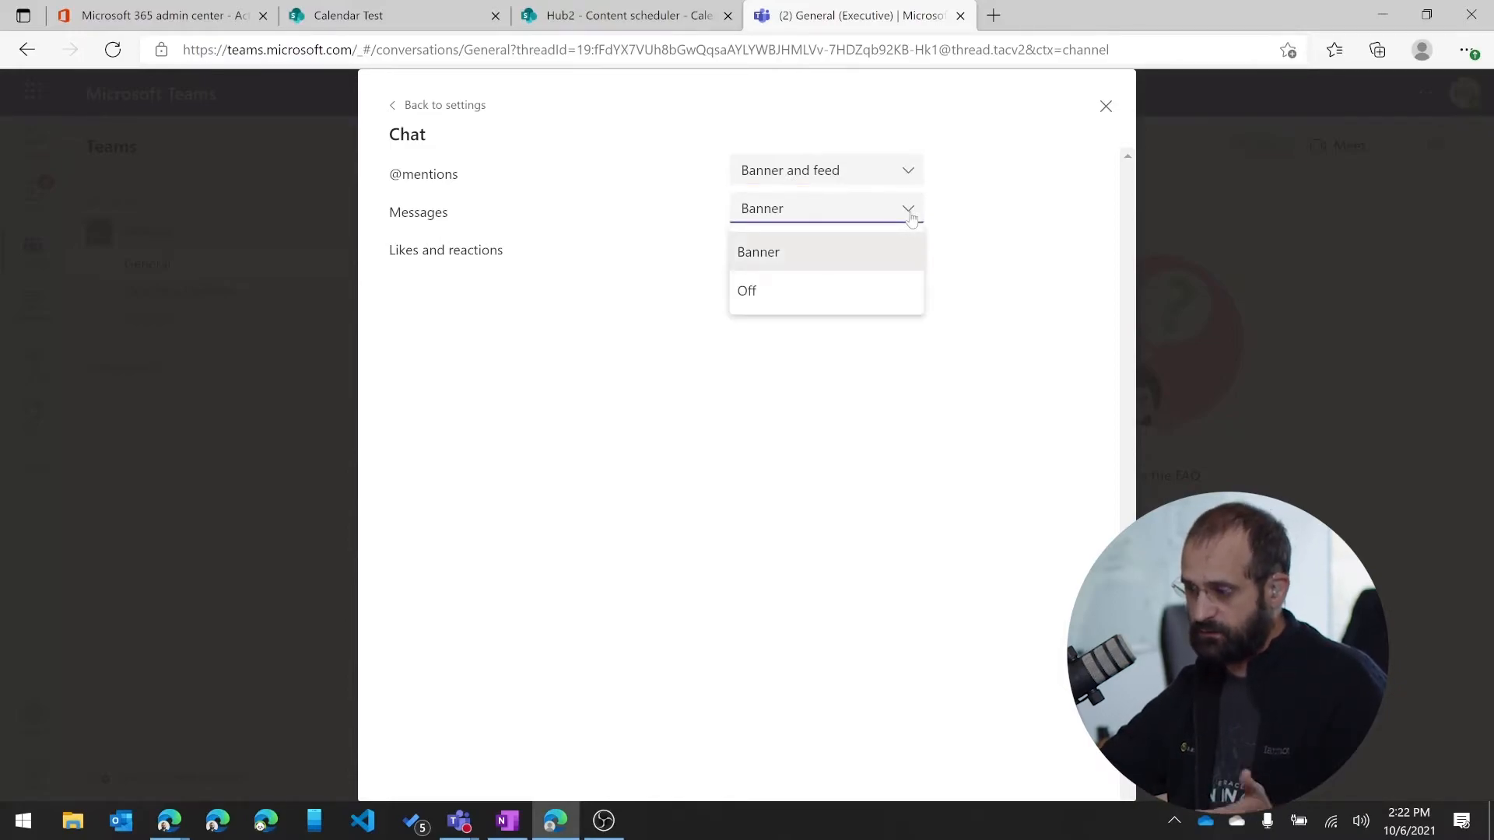
{"action": "left_click", "coordinate": [442, 105]}
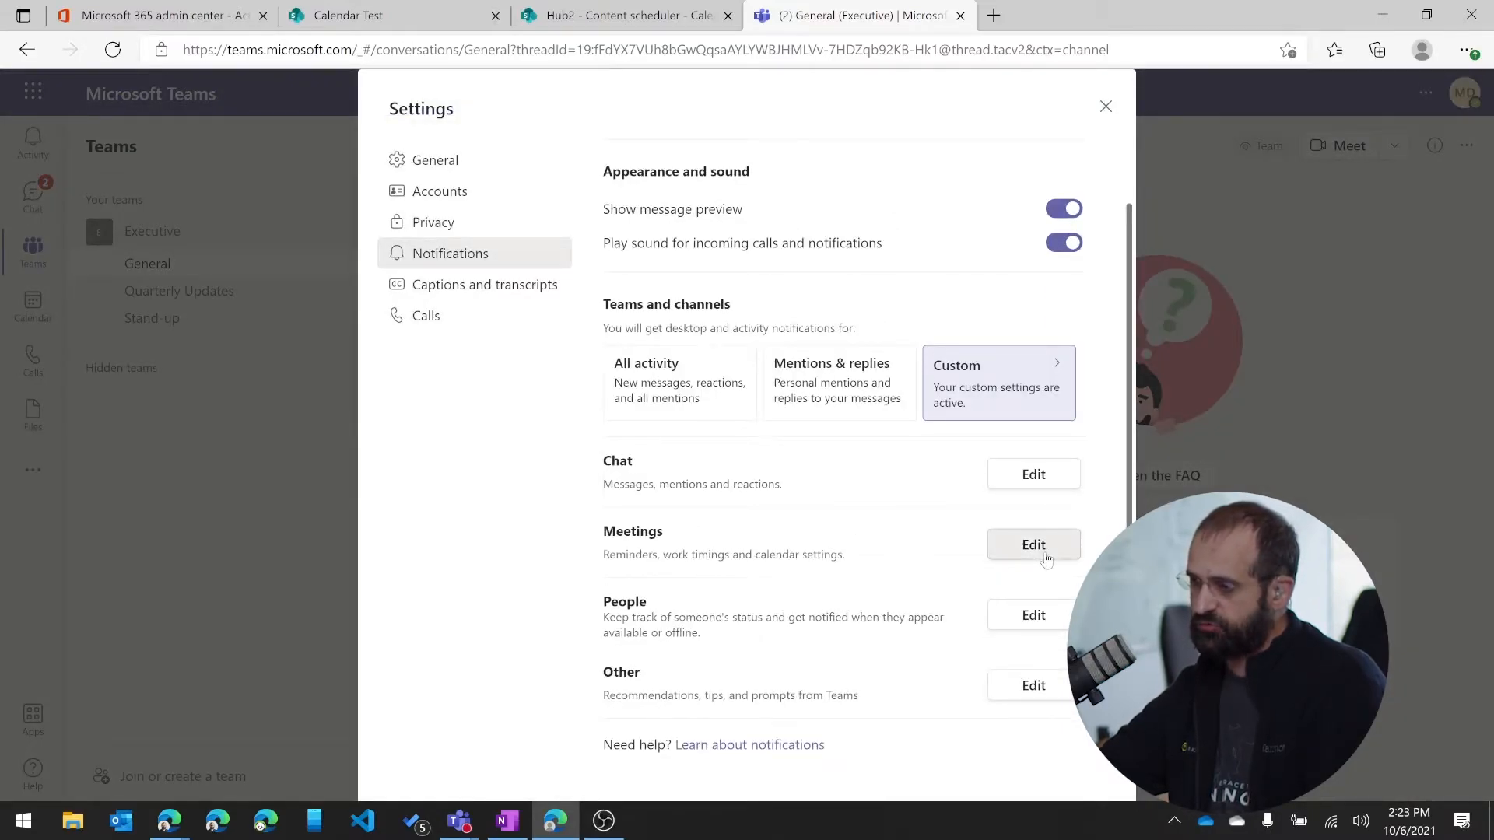
Edit Meetings notifications and view meeting chat choices, keeping 'Mute until I join or send a message'
{"action": "left_click", "coordinate": [1032, 543]}
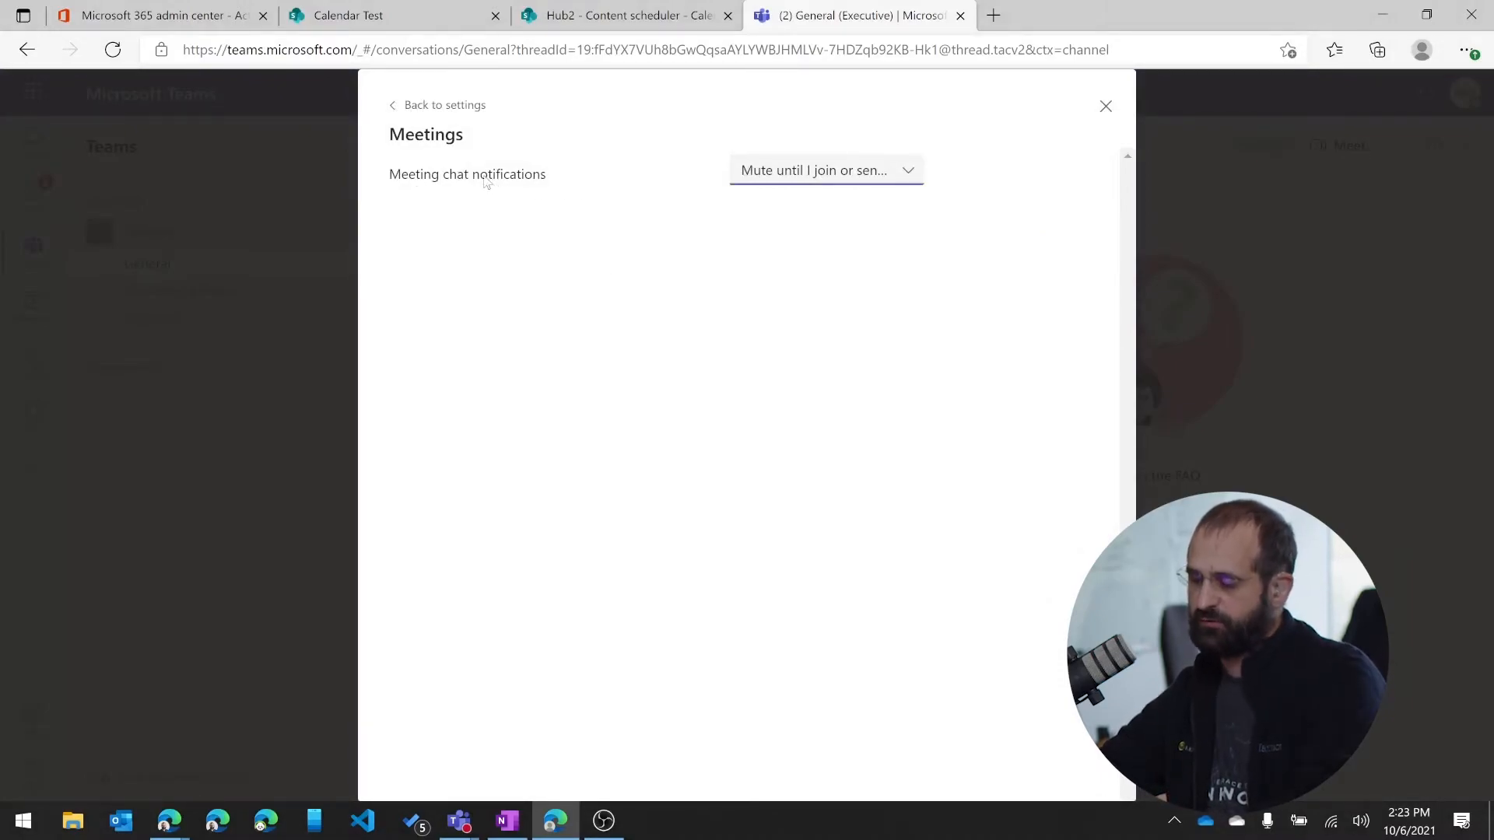
{"action": "left_click", "coordinate": [823, 170]}
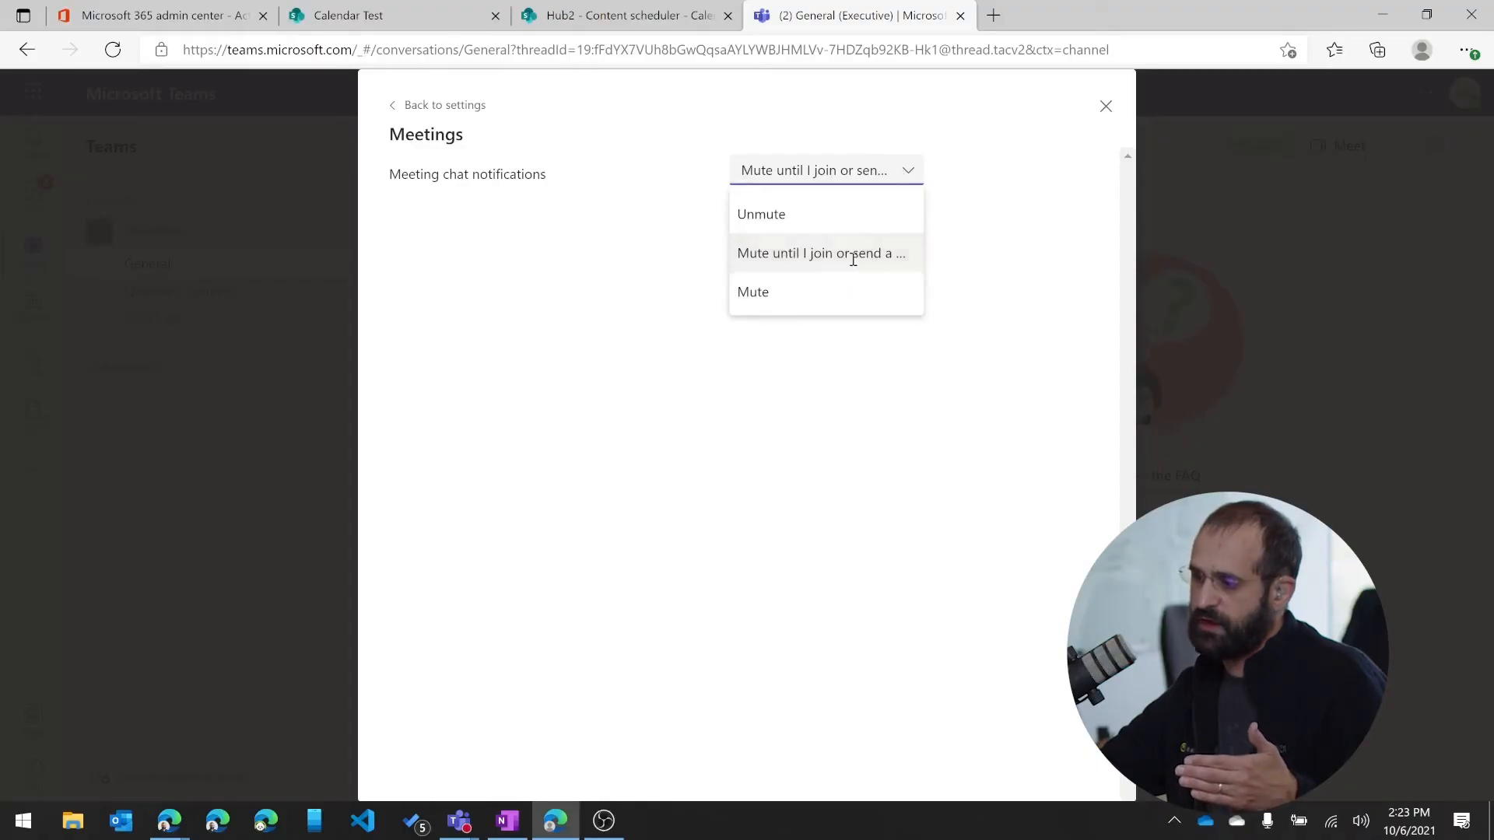
{"action": "mouse_move", "coordinate": [819, 253]}
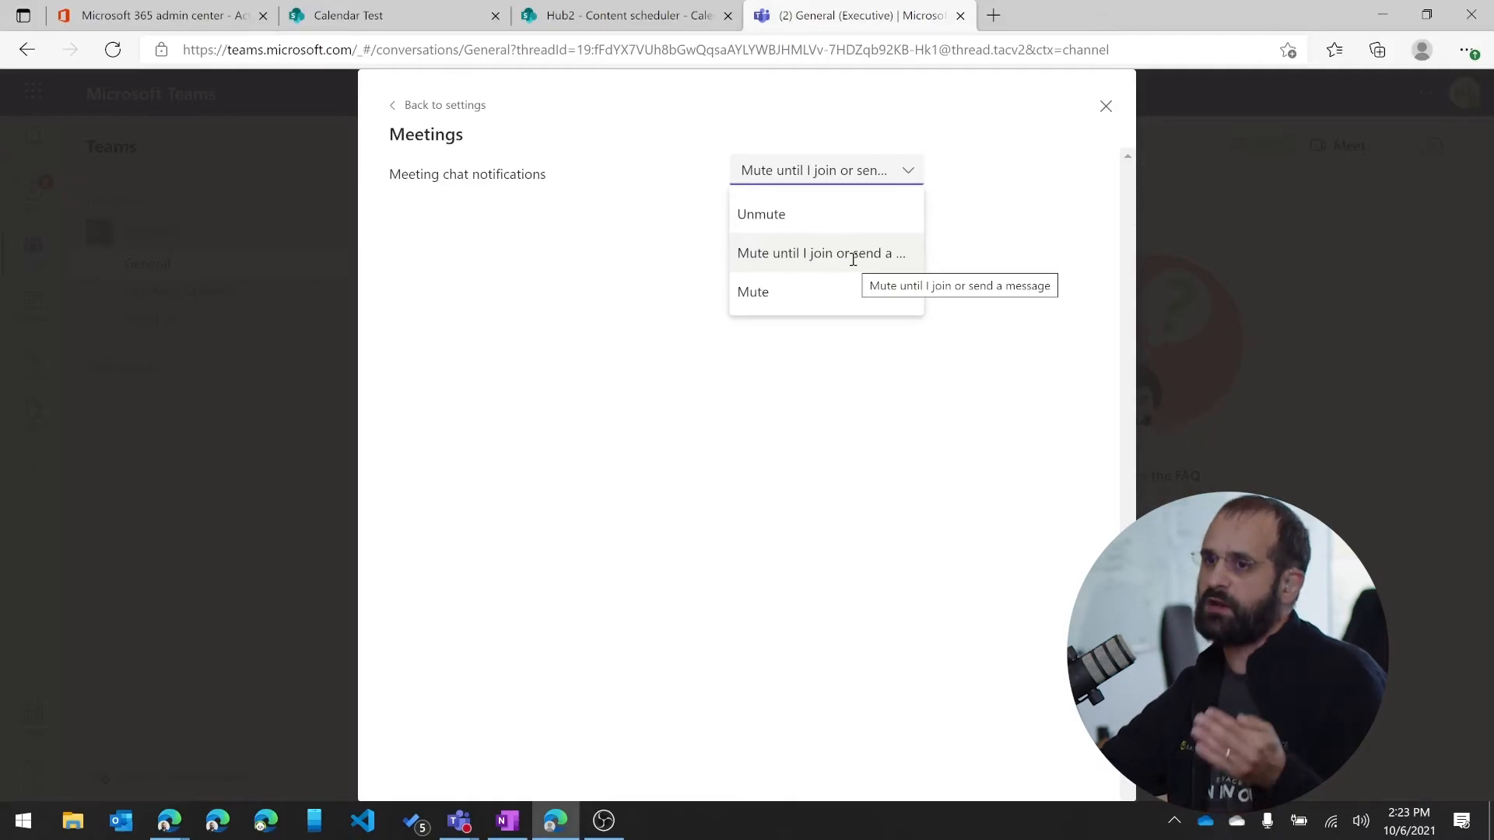
{"action": "mouse_move", "coordinate": [848, 297]}
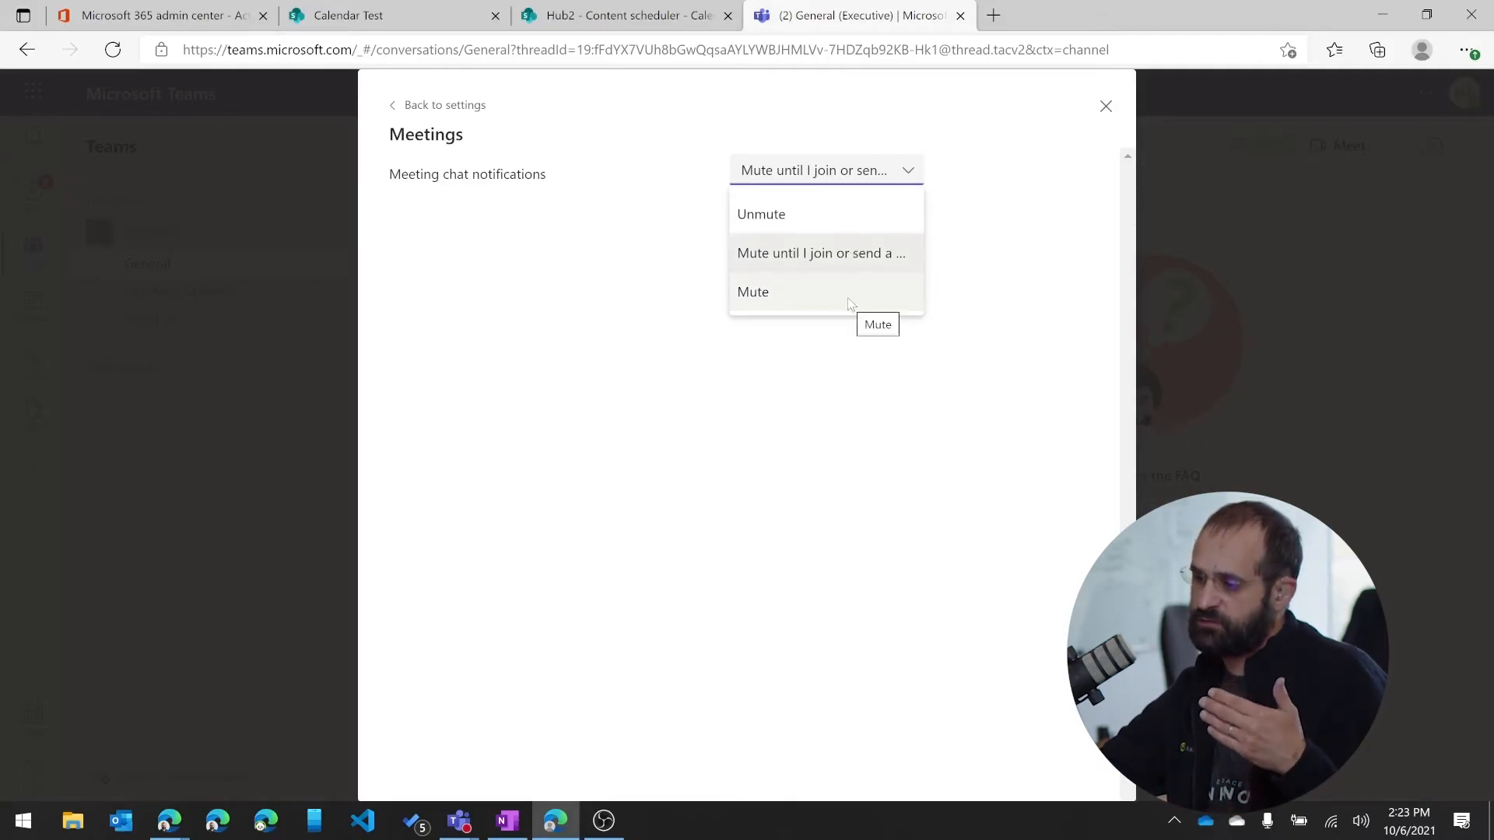
{"action": "mouse_move", "coordinate": [839, 200]}
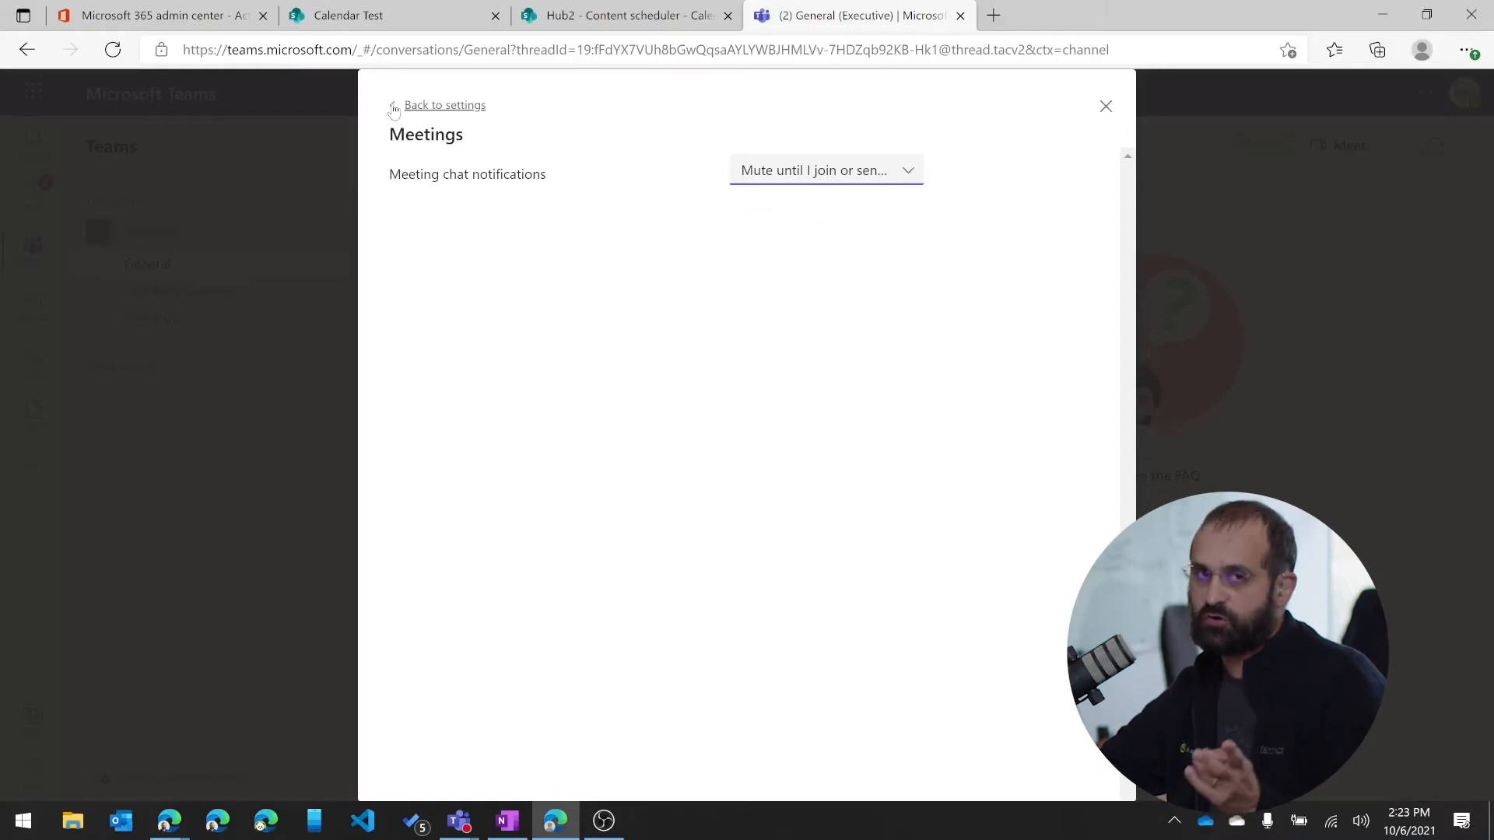
Go back to settings and edit People to manage Available/Offline status notifications
{"action": "left_click", "coordinate": [444, 105]}
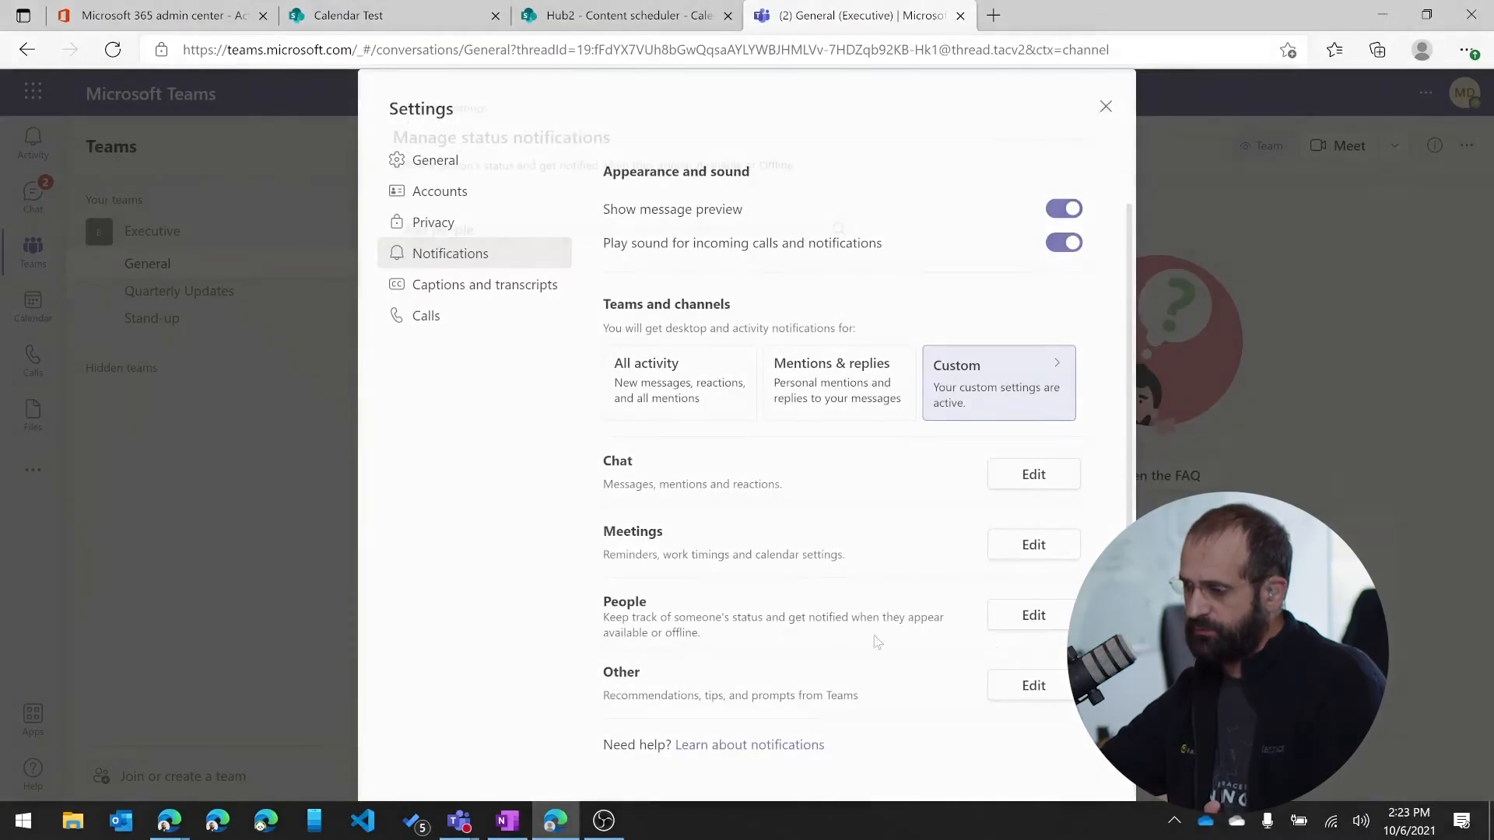
{"action": "left_click", "coordinate": [1032, 614]}
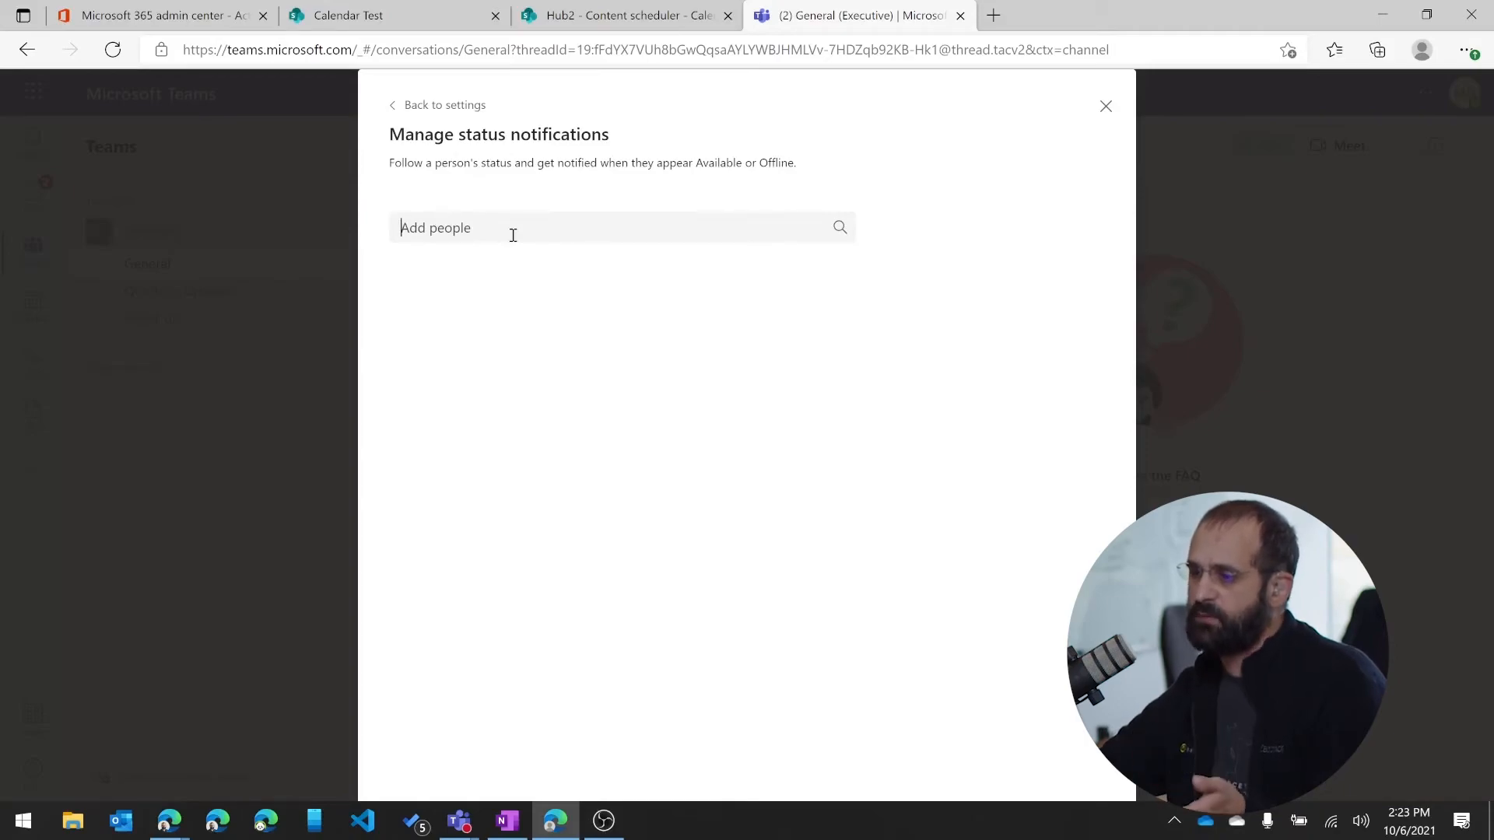
{"action": "mouse_move", "coordinate": [786, 201]}
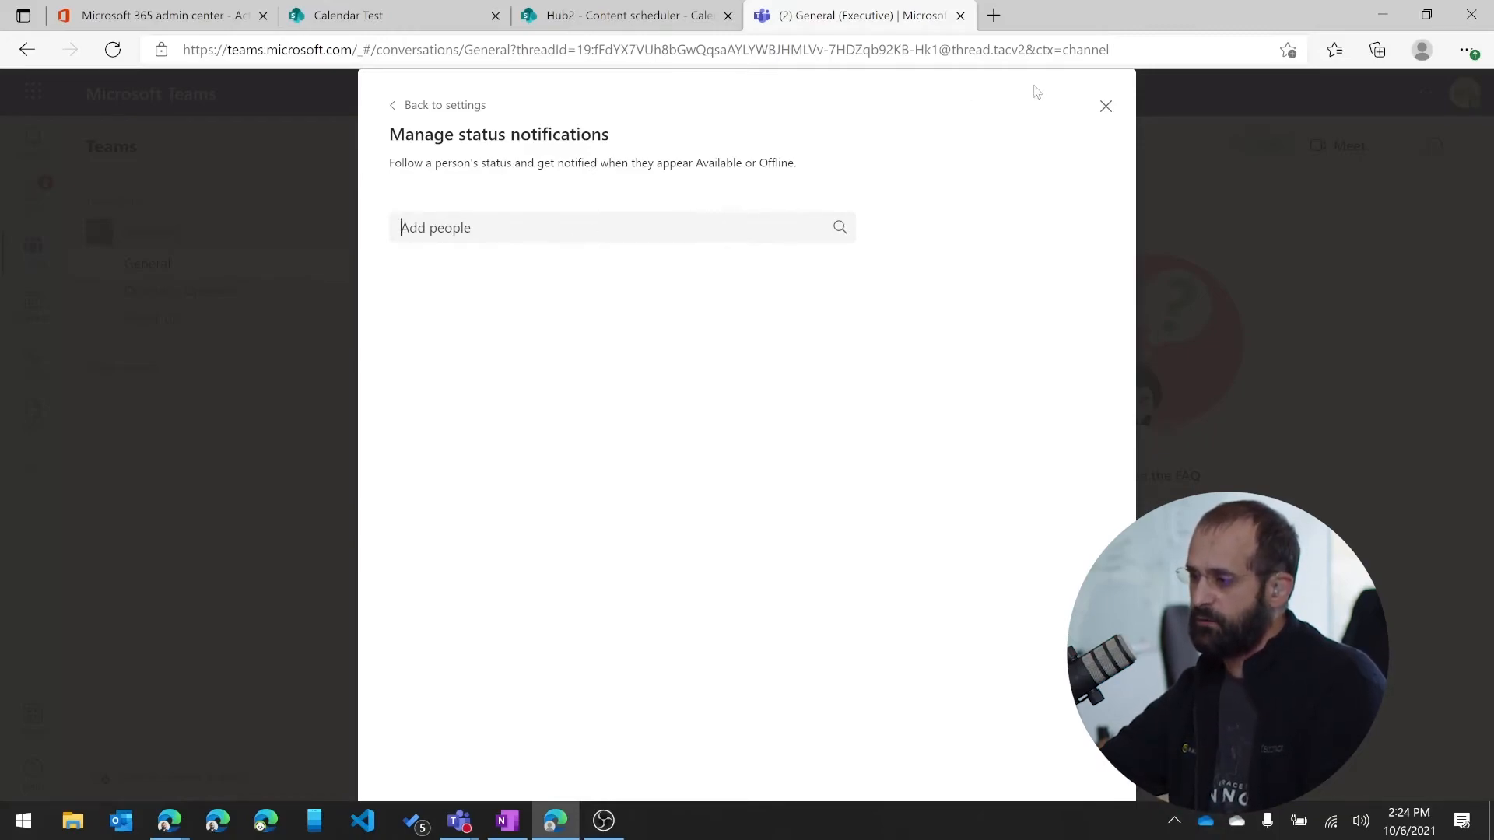
{"action": "mouse_move", "coordinate": [1105, 105]}
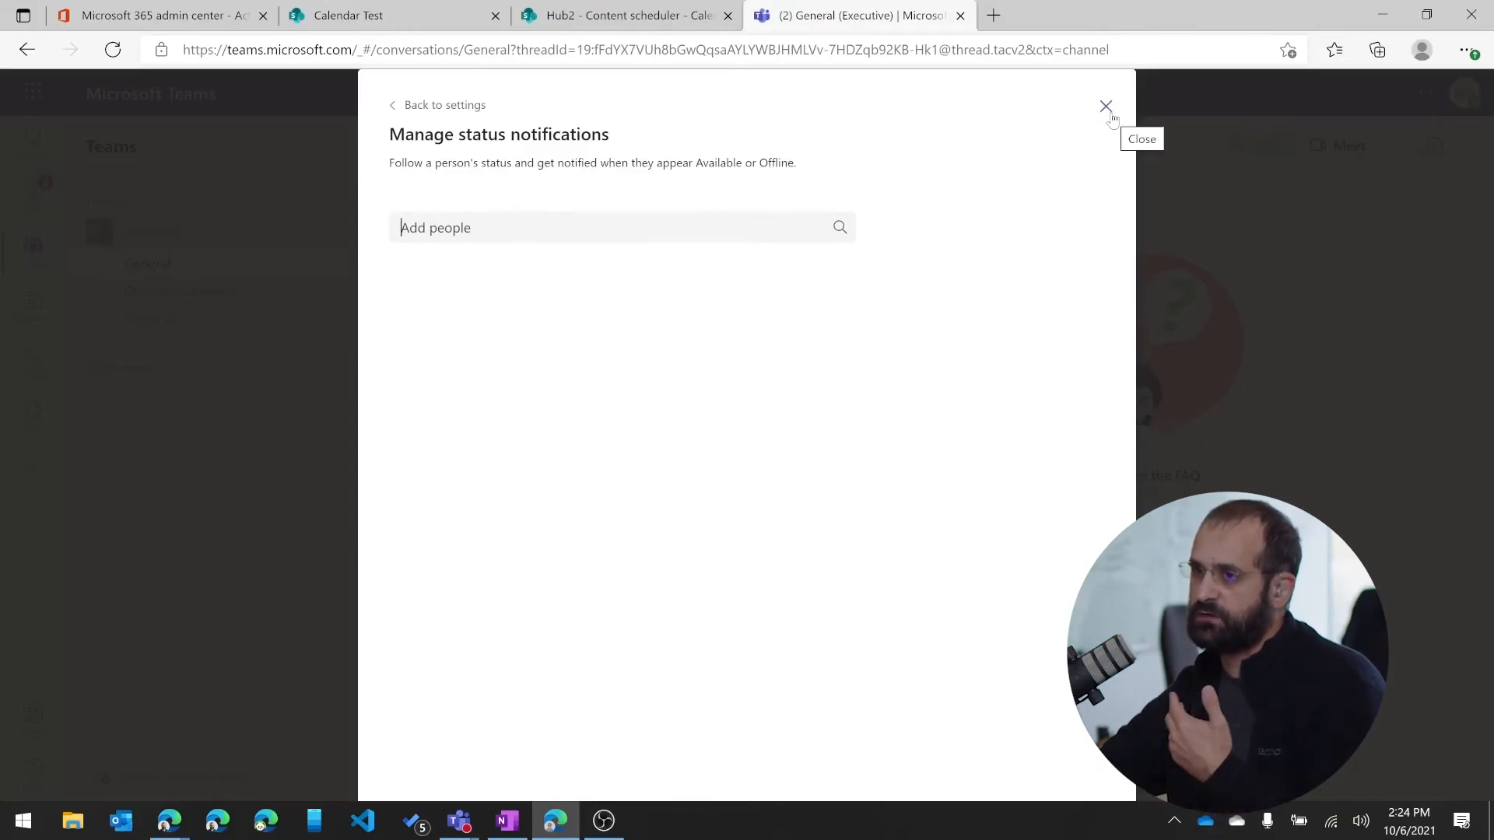